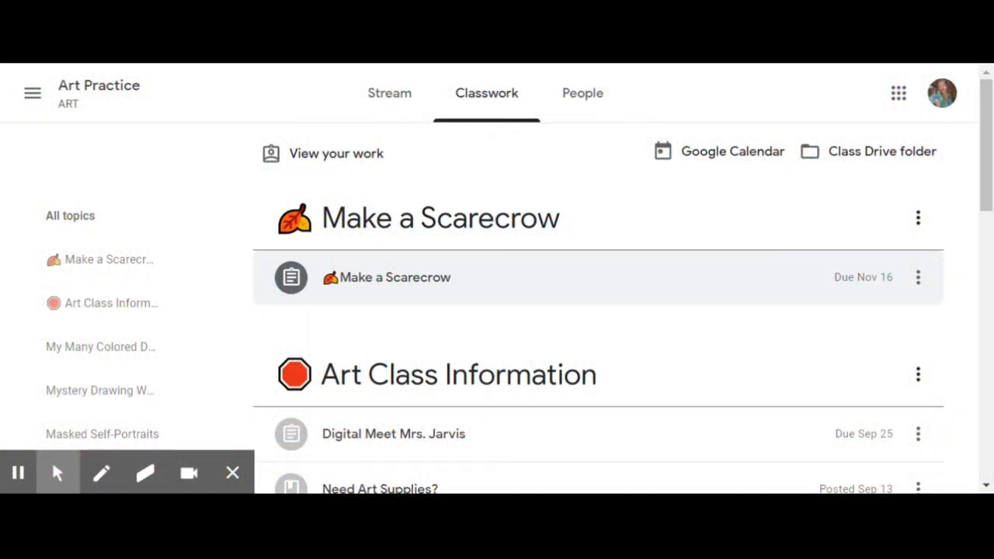
{"action": "mouse_move", "coordinate": [339, 240]}
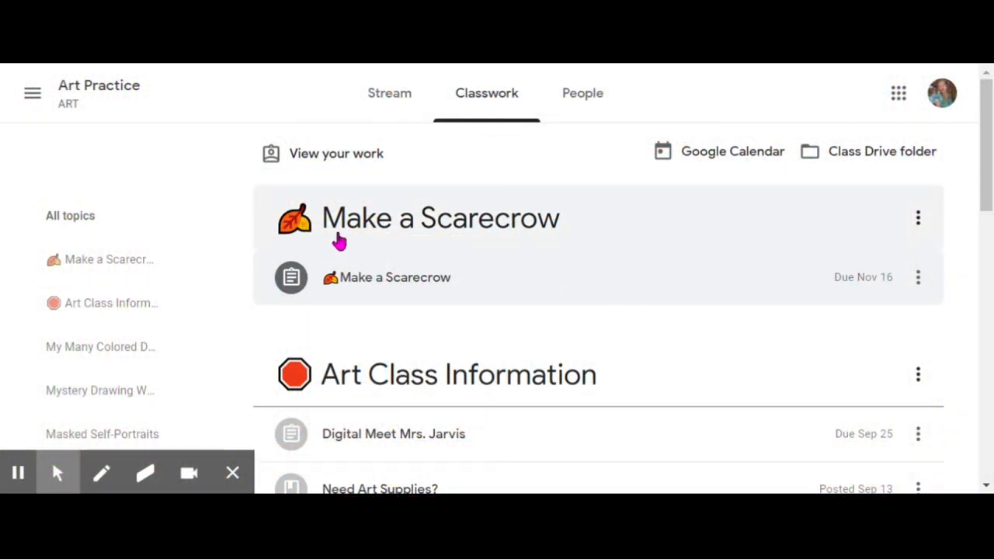
{"action": "mouse_move", "coordinate": [458, 239]}
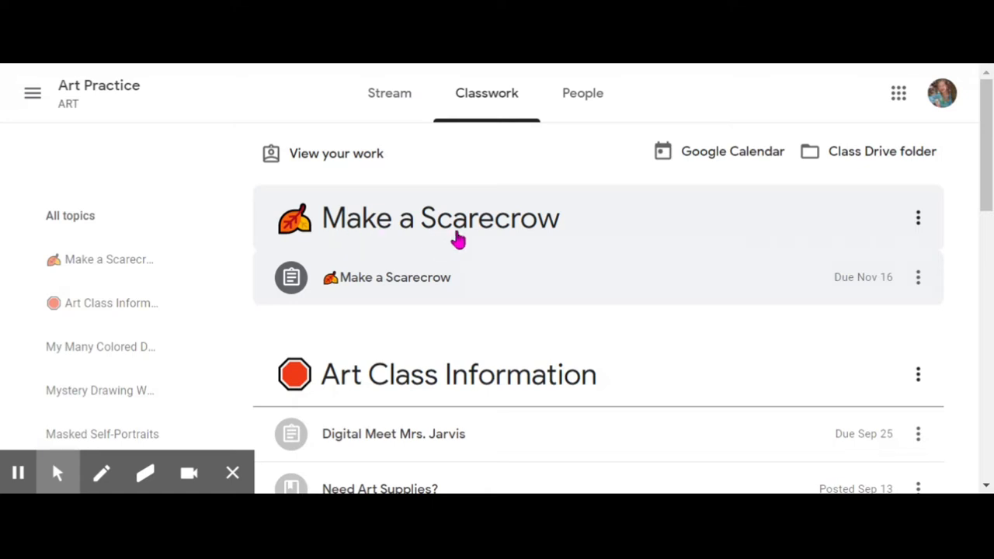
{"action": "mouse_move", "coordinate": [339, 298]}
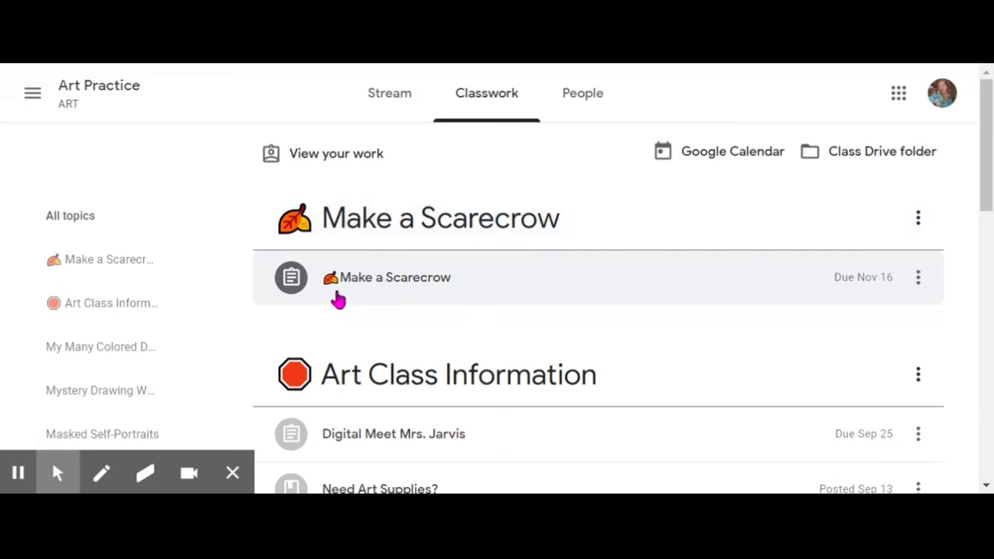
{"action": "mouse_move", "coordinate": [354, 293]}
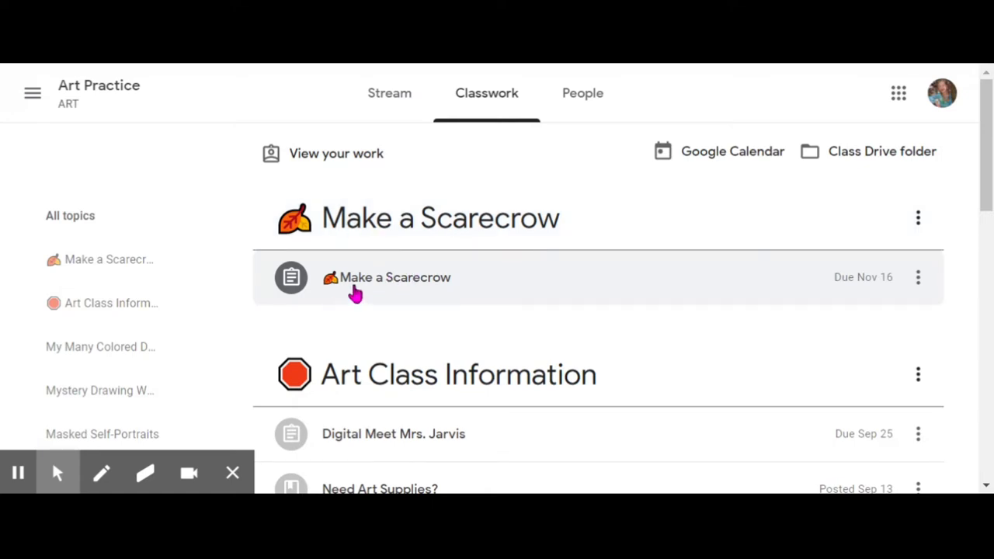
Step: Expand the Make a Scarecrow assignment and scroll to its attached slides
{"action": "left_click", "coordinate": [395, 276]}
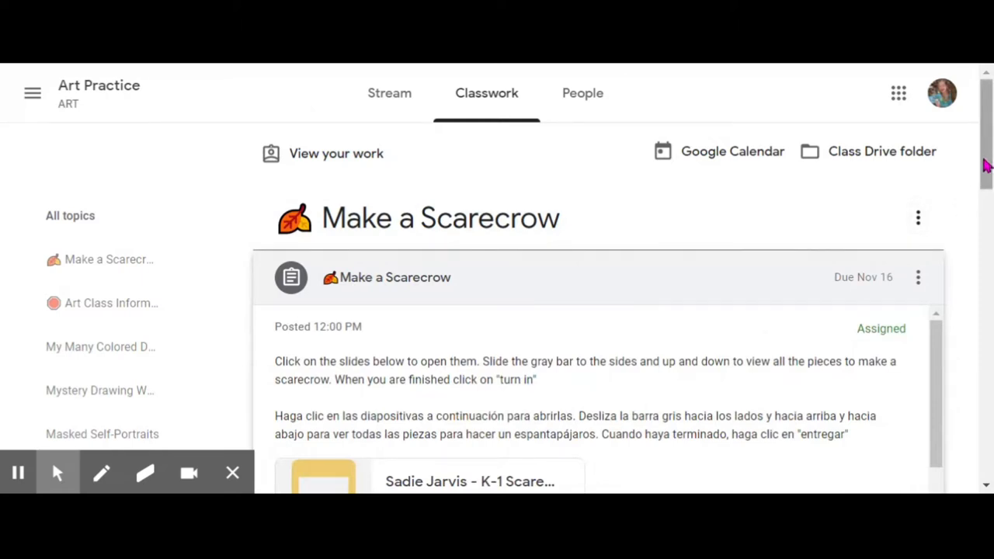
{"action": "scroll", "scroll_direction": "down", "scroll_amount": 3}
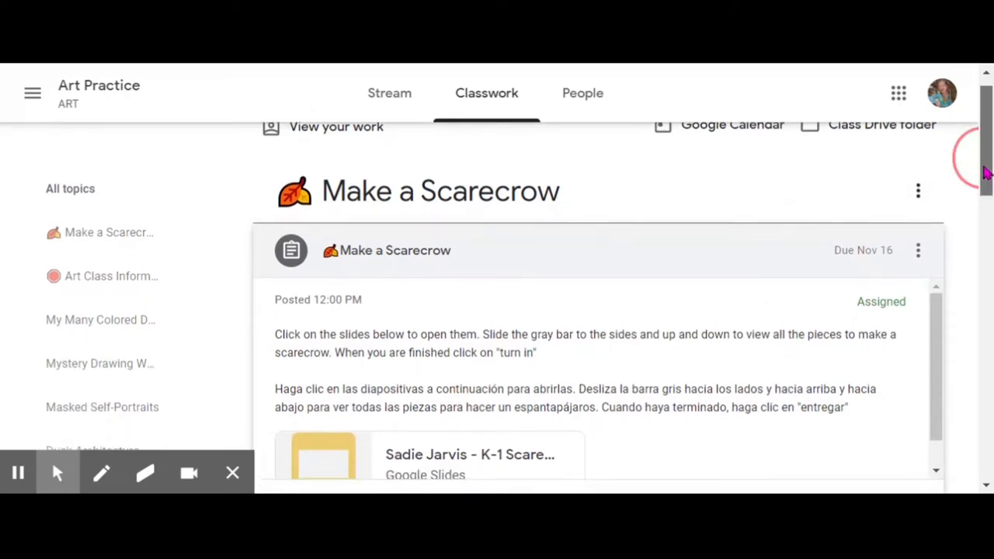
{"action": "scroll", "scroll_direction": "down", "scroll_amount": 3}
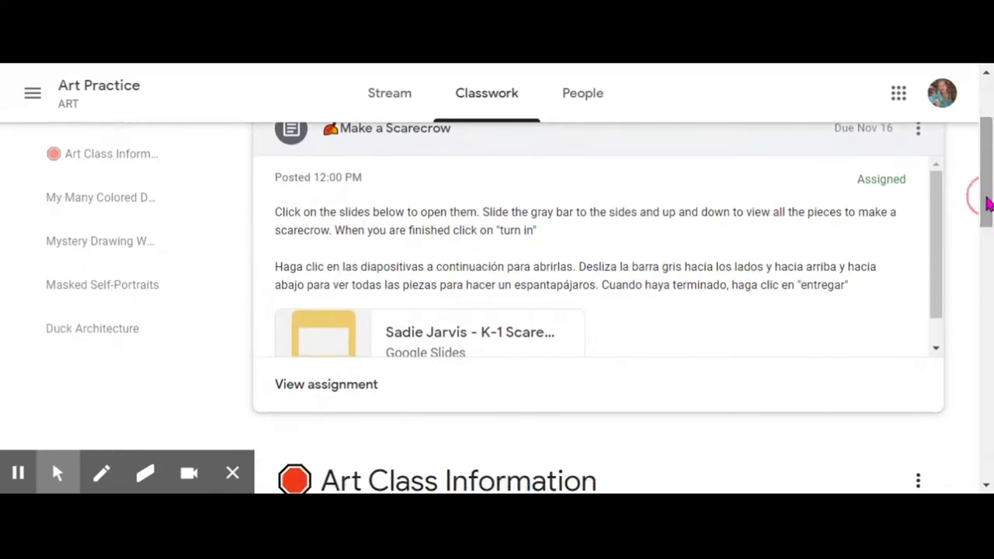
{"action": "mouse_move", "coordinate": [354, 356]}
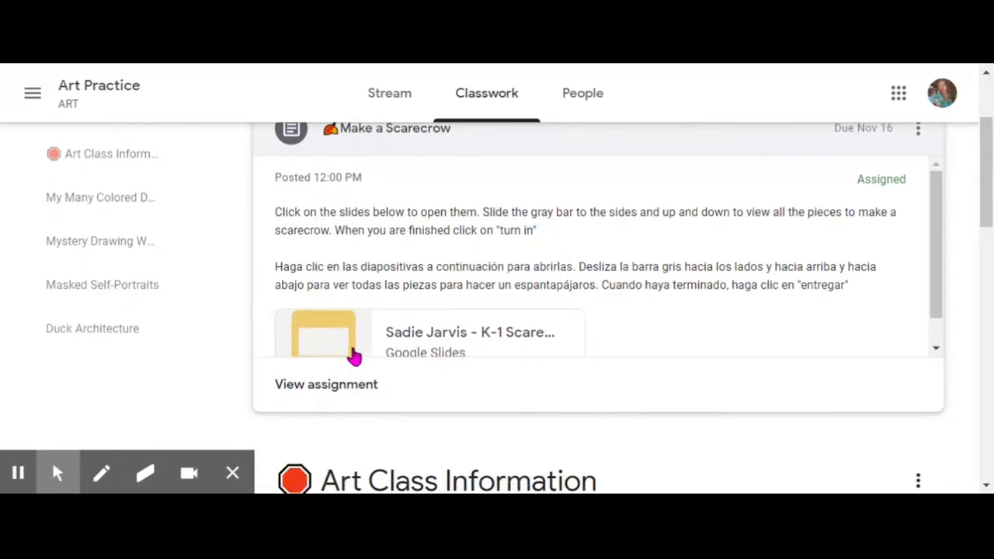
{"action": "mouse_move", "coordinate": [366, 344]}
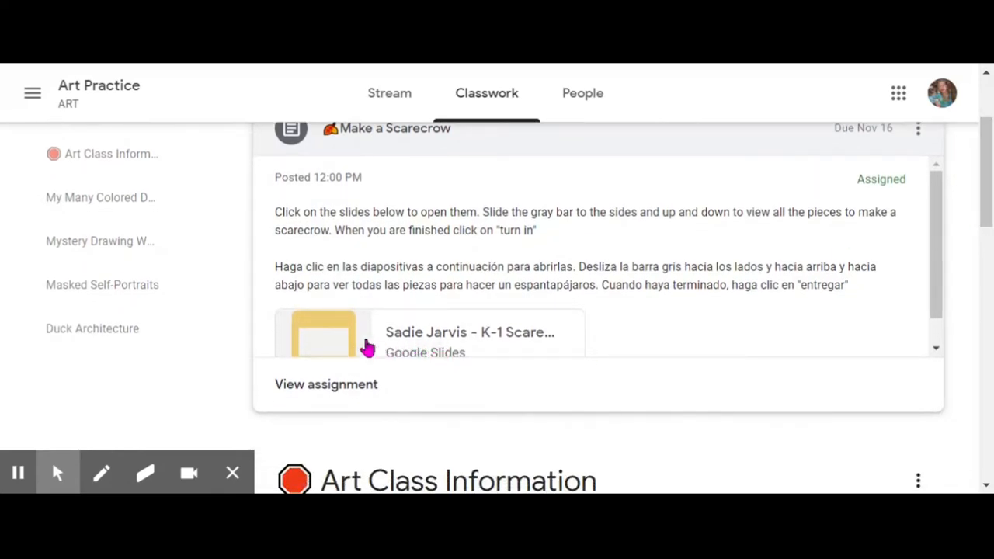
{"action": "mouse_move", "coordinate": [353, 345]}
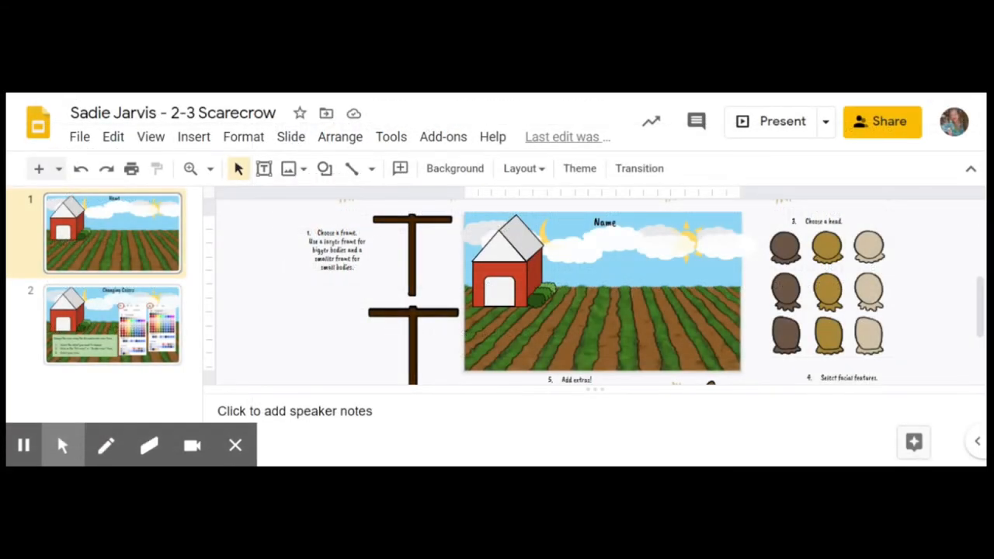
{"action": "mouse_move", "coordinate": [649, 267]}
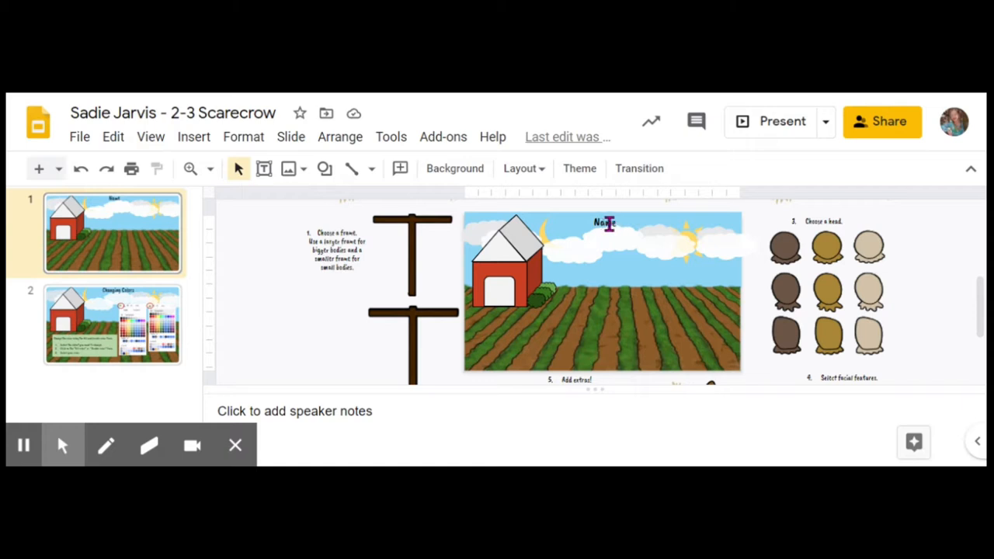
Step: Replace the Name heading with 'Mrs.' to begin the student's name
{"action": "left_click", "coordinate": [604, 223]}
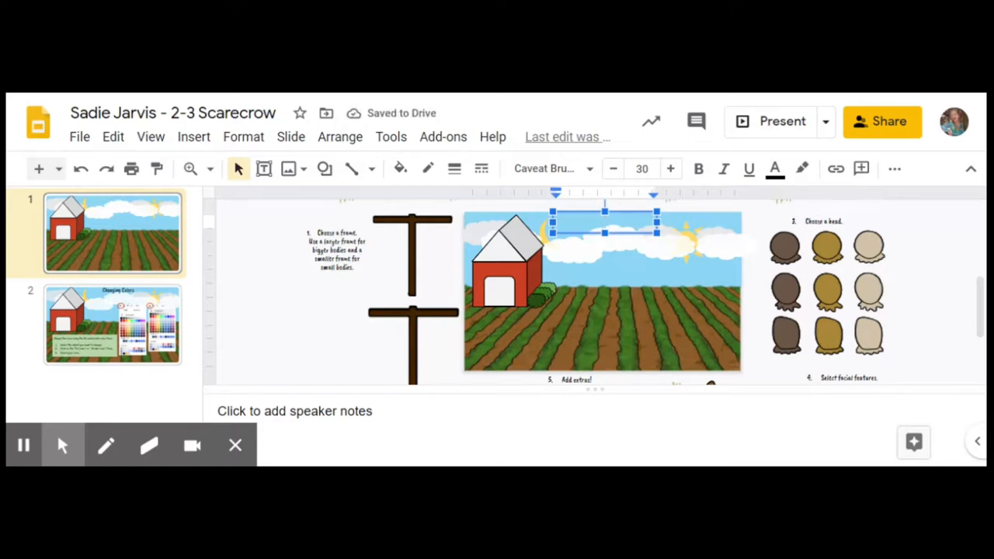
{"action": "type", "text": "Mrs. Jarvis"}
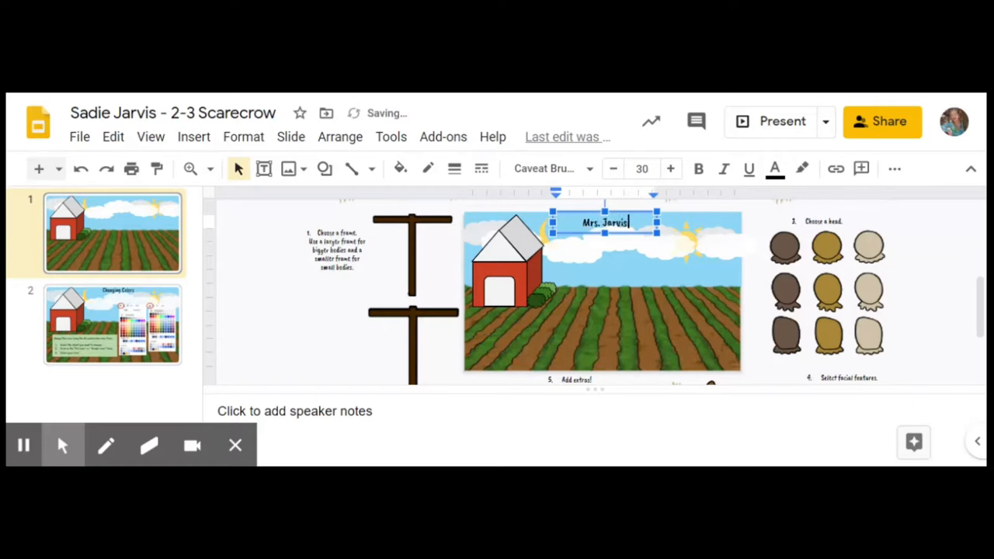
{"action": "mouse_move", "coordinate": [642, 273]}
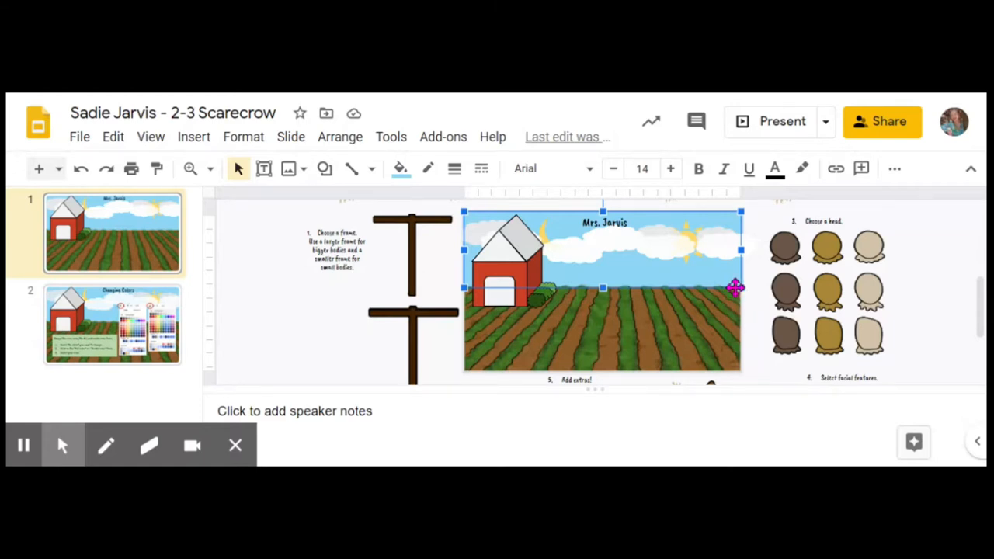
{"action": "mouse_move", "coordinate": [735, 287]}
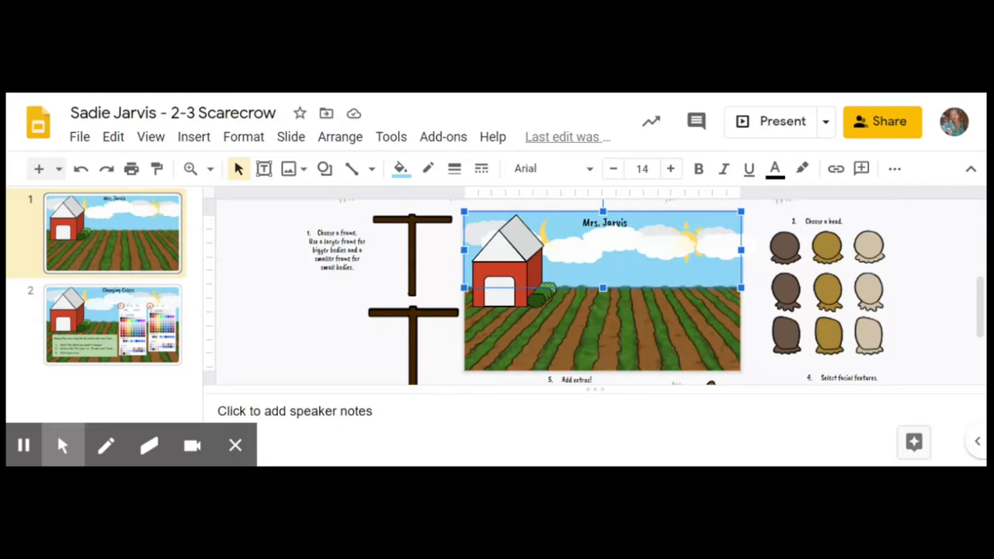
{"action": "mouse_move", "coordinate": [404, 210]}
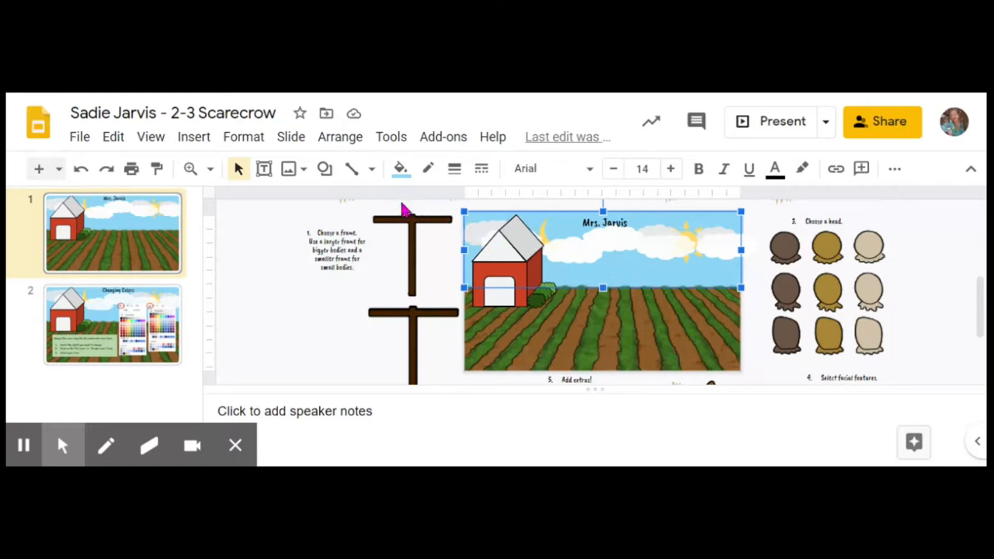
Step: Fill the farm scene's sky with dark gray for a night sky
{"action": "left_click", "coordinate": [400, 167]}
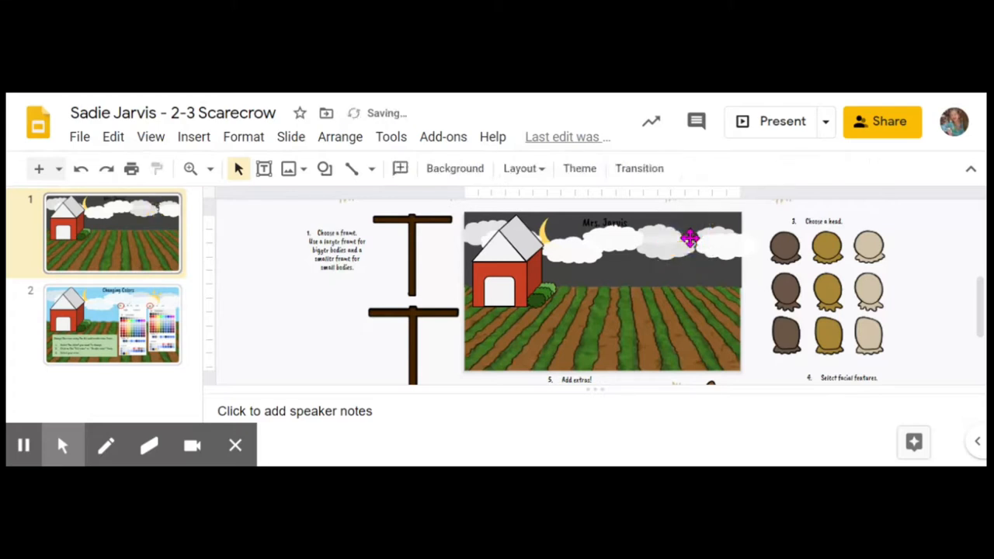
Step: Move a cloud to a new spot in the night sky
{"action": "left_click", "coordinate": [628, 256]}
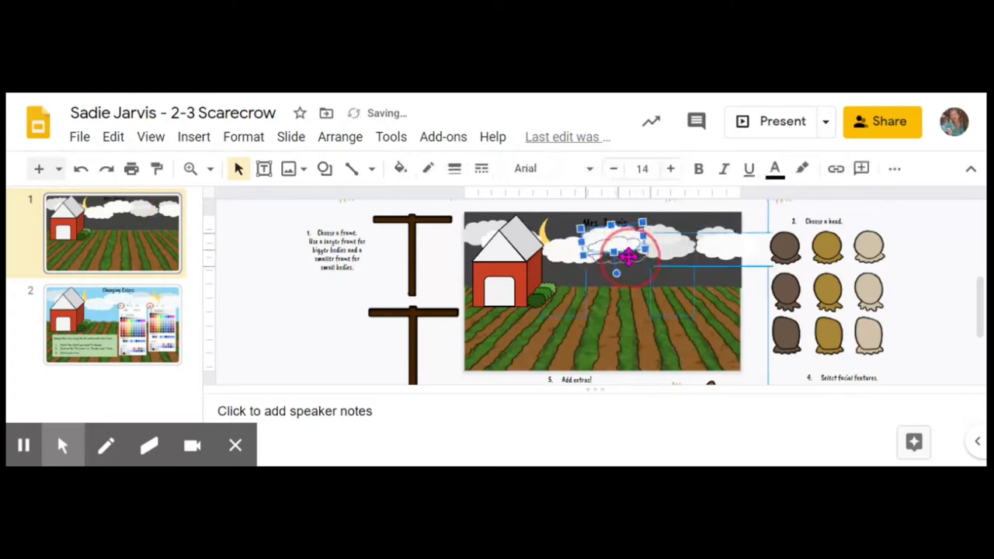
{"action": "left_click_drag", "start_coordinate": [629, 256], "coordinate": [614, 233]}
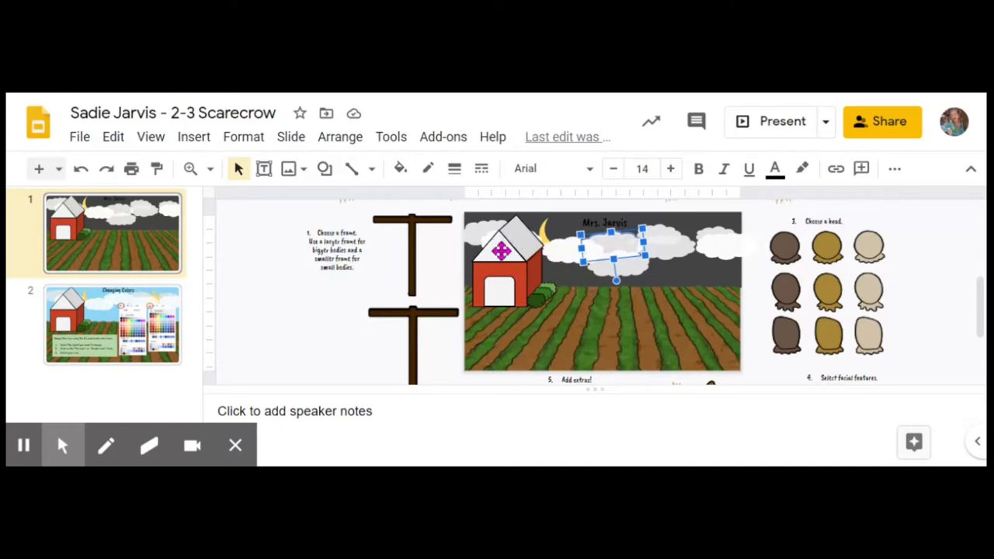
Step: Give the barn roof a red outline
{"action": "left_click", "coordinate": [505, 256]}
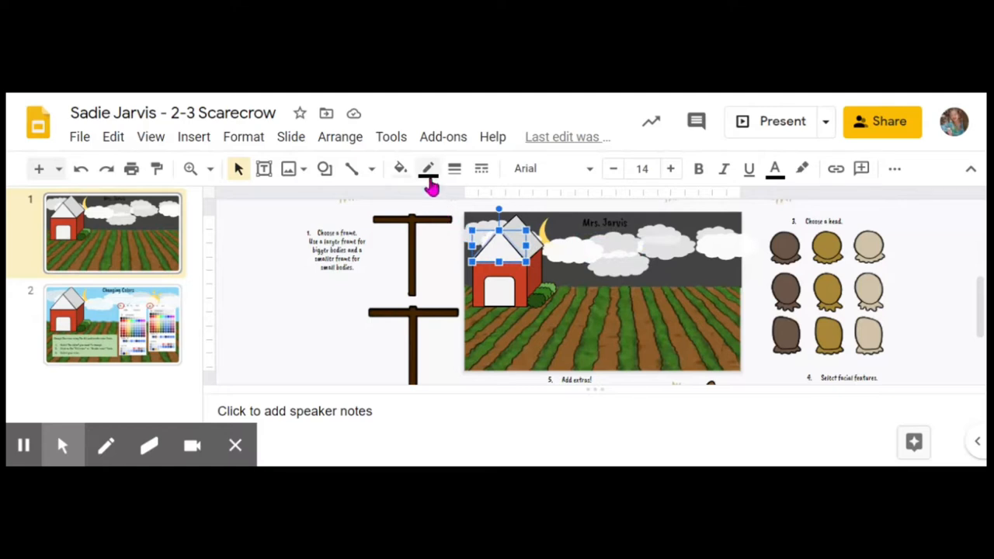
{"action": "left_click", "coordinate": [425, 168]}
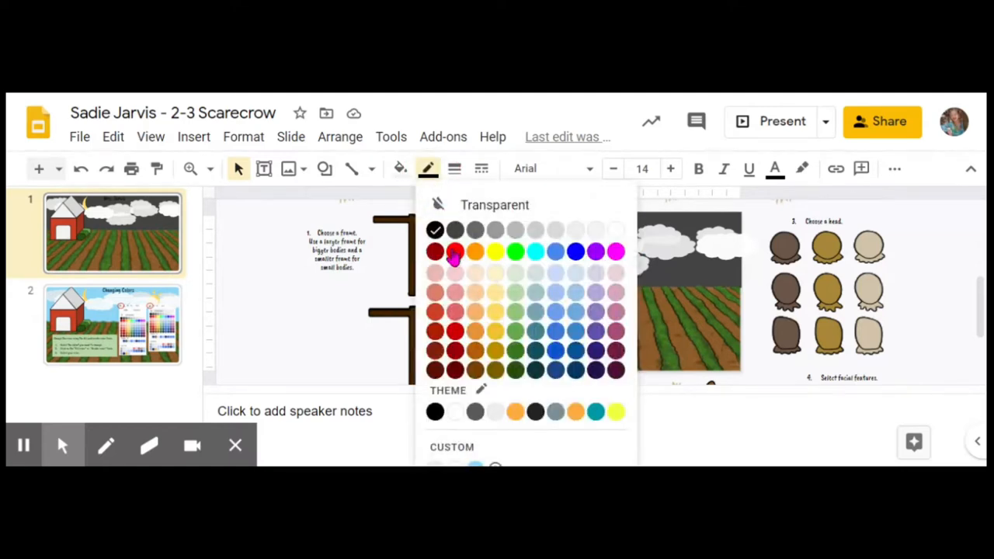
{"action": "left_click", "coordinate": [455, 250]}
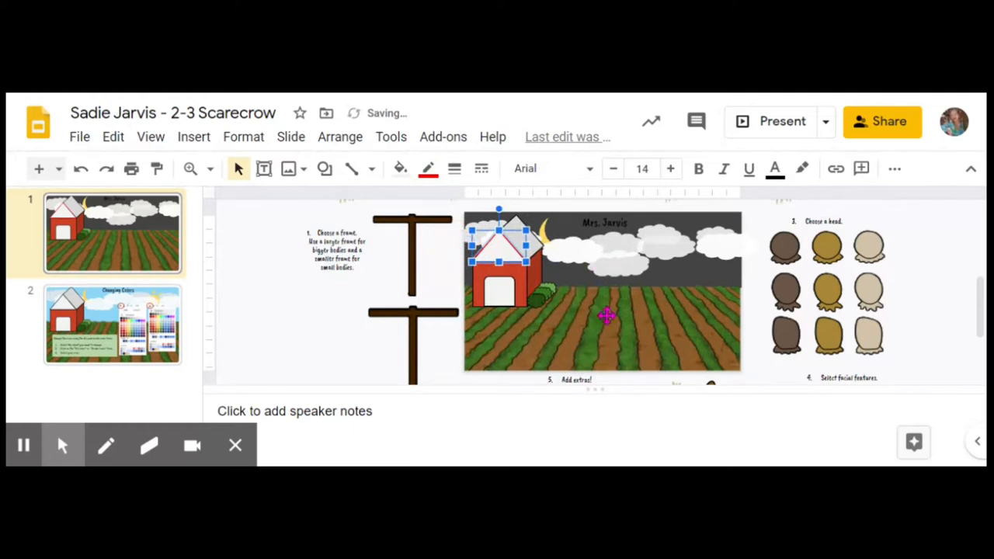
{"action": "left_click", "coordinate": [606, 326]}
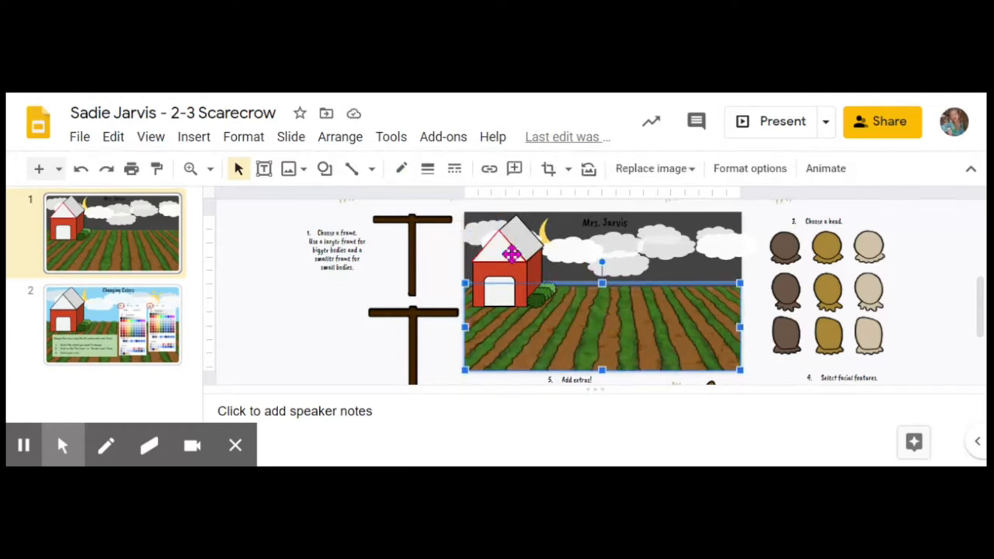
{"action": "left_click", "coordinate": [425, 168]}
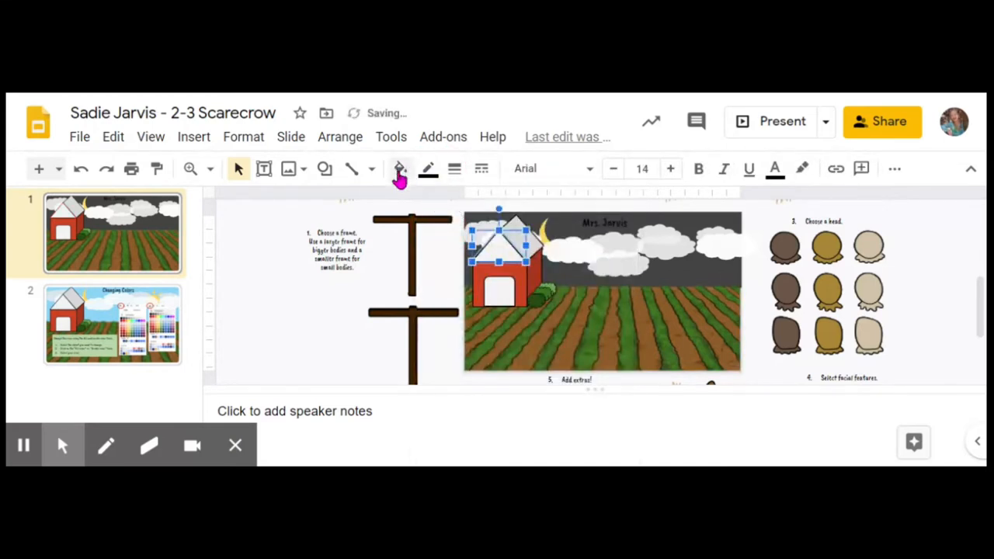
Step: Fill the barn wall dark red and start darkening the barn door
{"action": "left_click", "coordinate": [399, 167]}
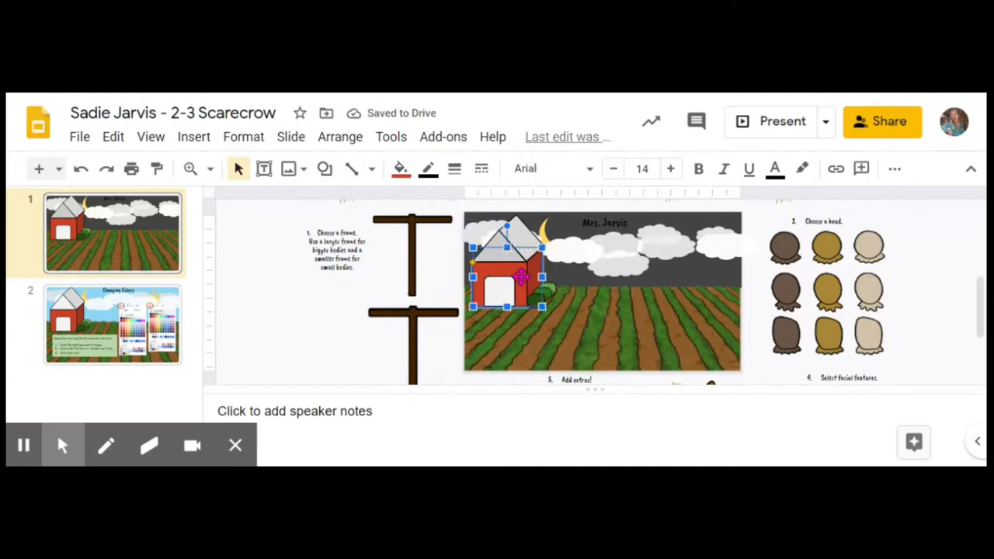
{"action": "left_click", "coordinate": [400, 167]}
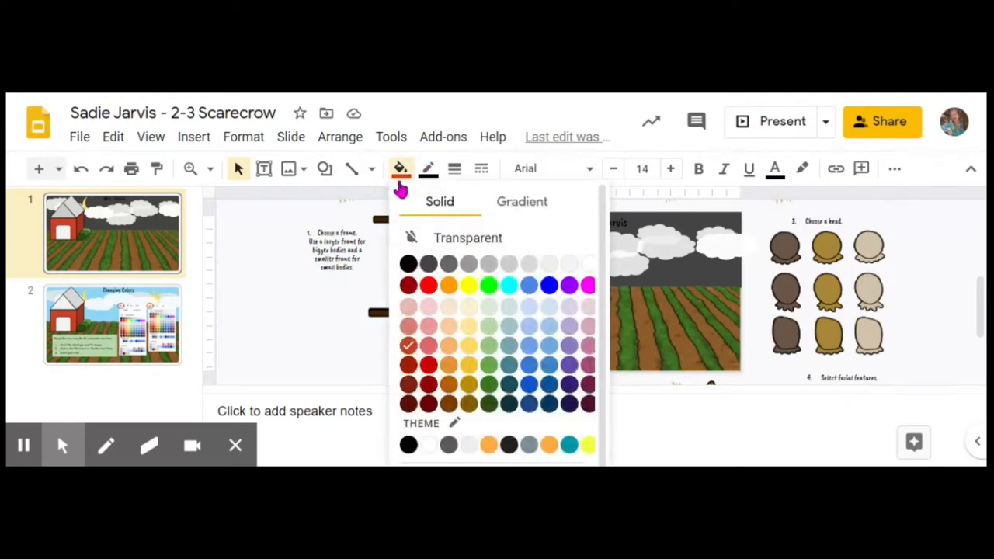
{"action": "mouse_move", "coordinate": [429, 285]}
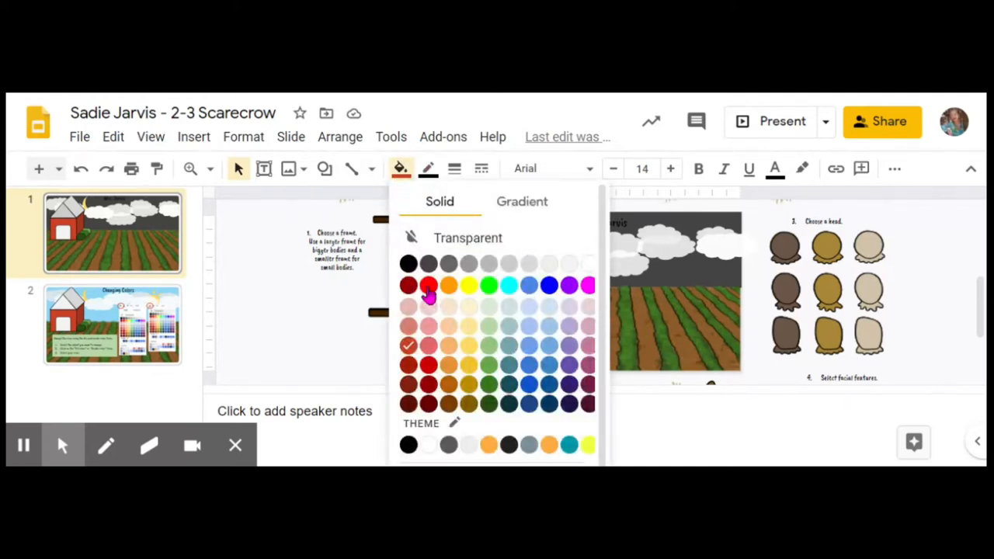
{"action": "left_click", "coordinate": [429, 286]}
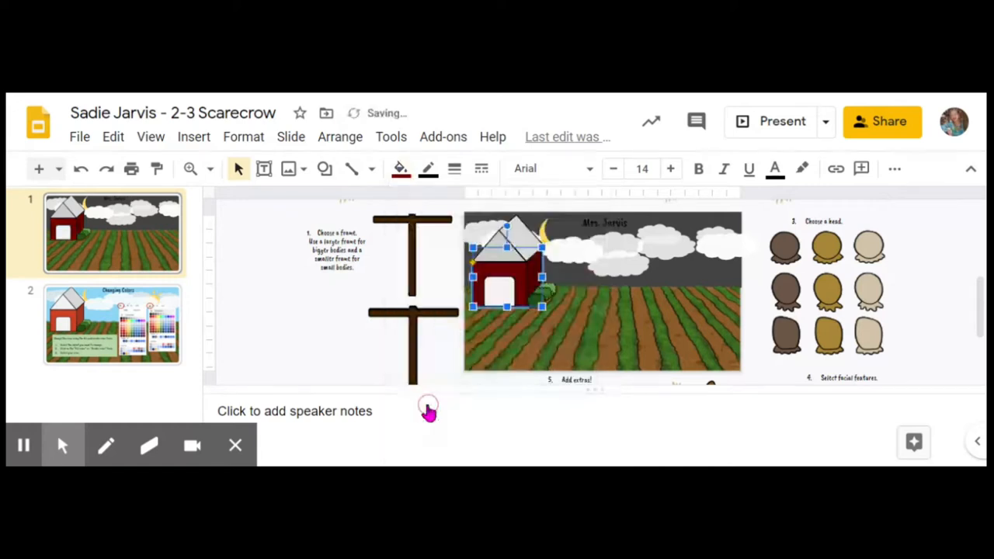
{"action": "mouse_move", "coordinate": [505, 290]}
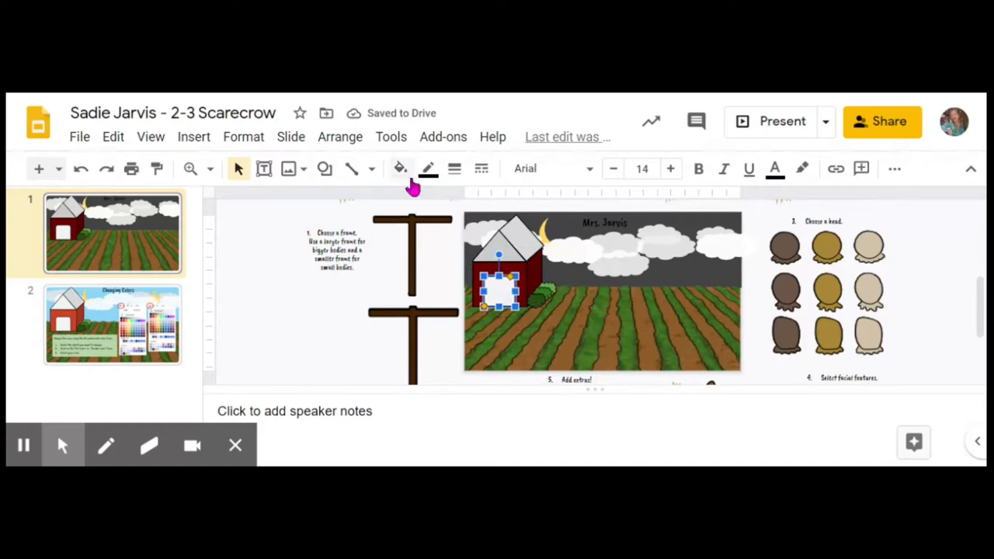
{"action": "left_click", "coordinate": [400, 168]}
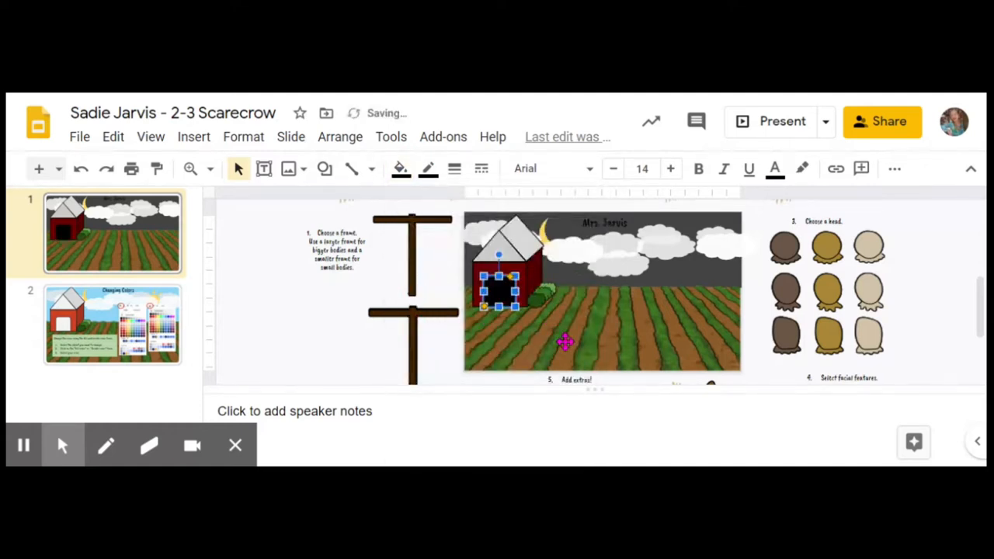
{"action": "left_click", "coordinate": [605, 342]}
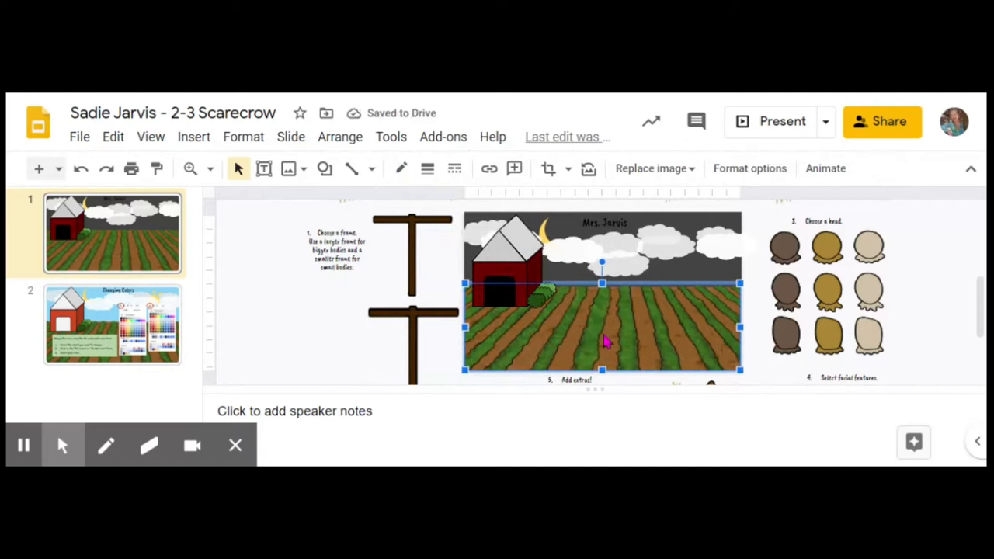
{"action": "mouse_move", "coordinate": [627, 356]}
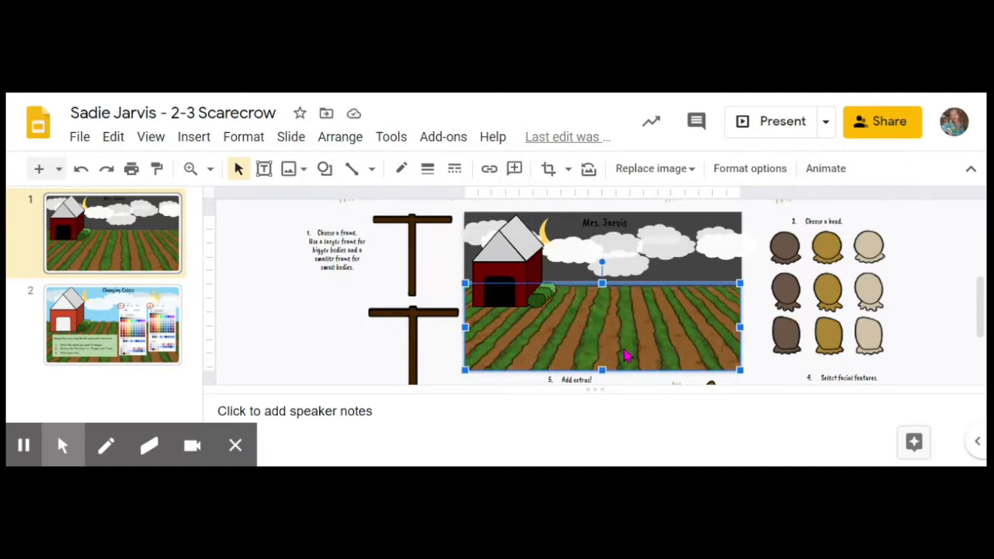
{"action": "scroll", "scroll_direction": "up", "scroll_amount": 3}
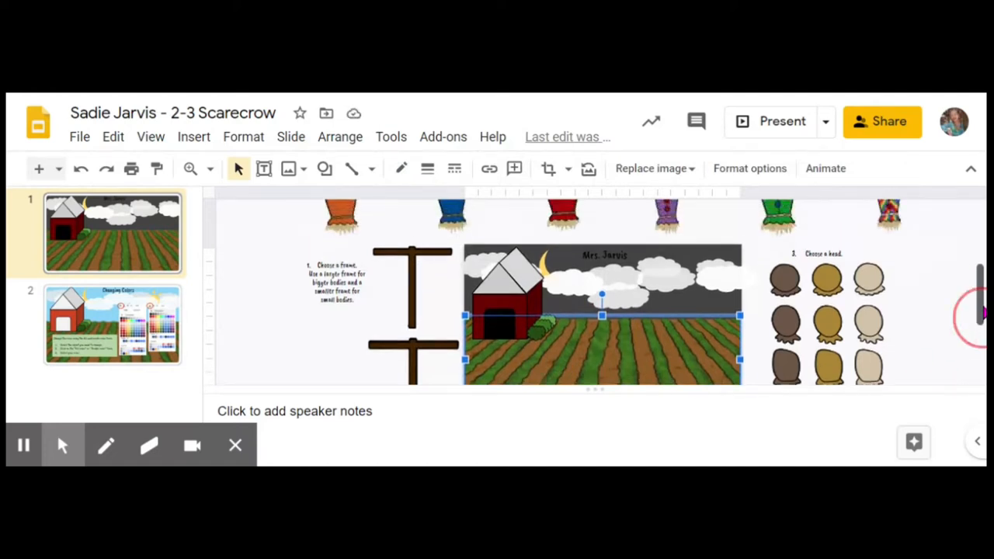
{"action": "scroll", "scroll_direction": "down", "scroll_amount": 3}
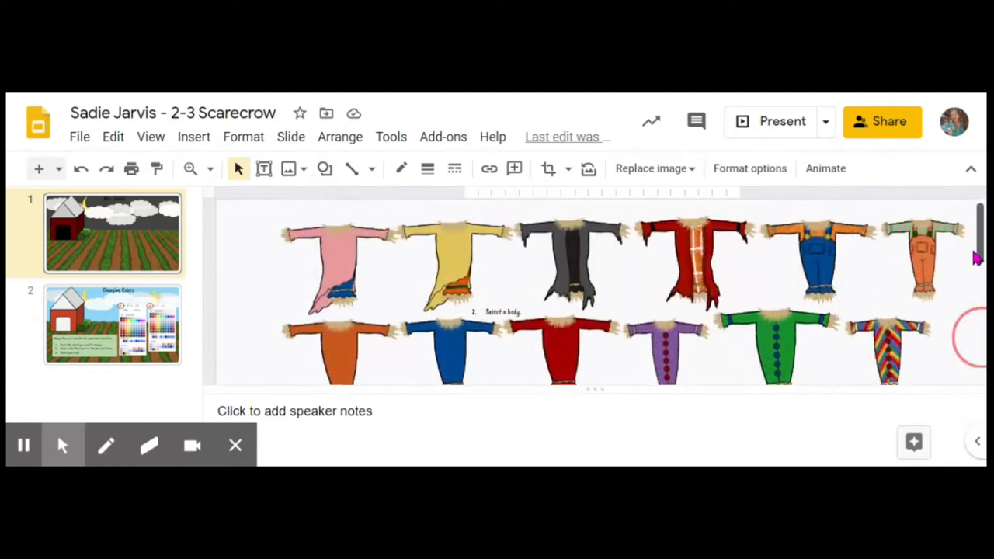
{"action": "mouse_move", "coordinate": [293, 167]}
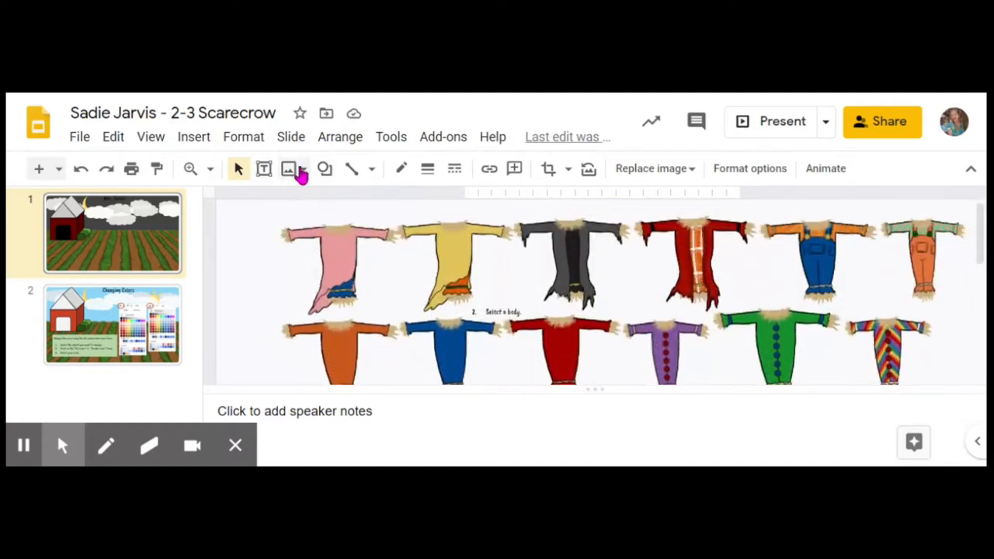
{"action": "mouse_move", "coordinate": [264, 168]}
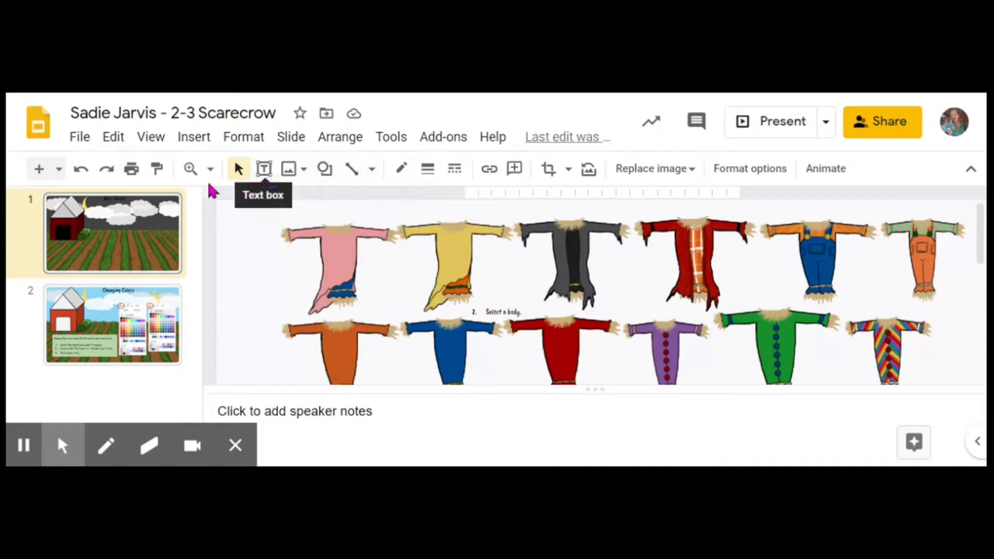
{"action": "left_click", "coordinate": [209, 168]}
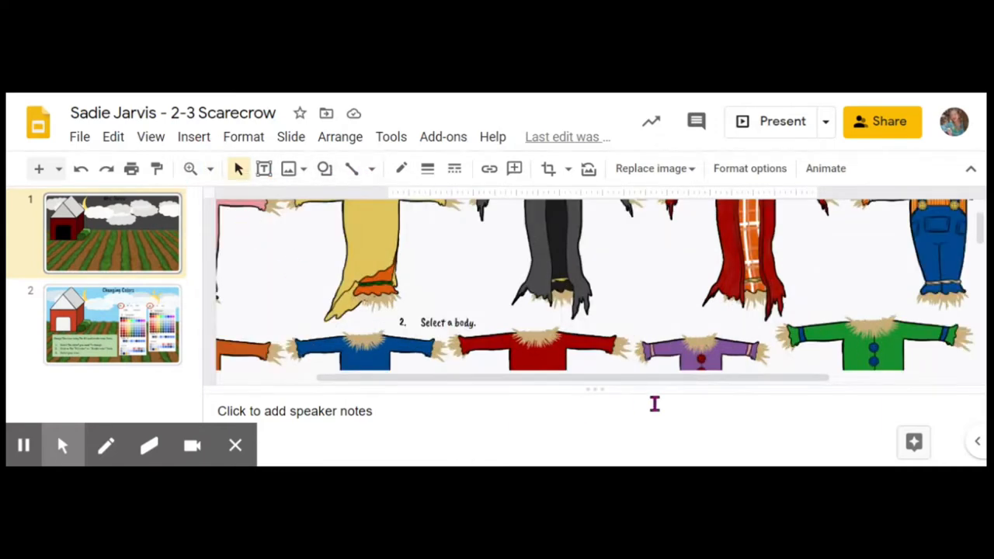
{"action": "left_click", "coordinate": [209, 167]}
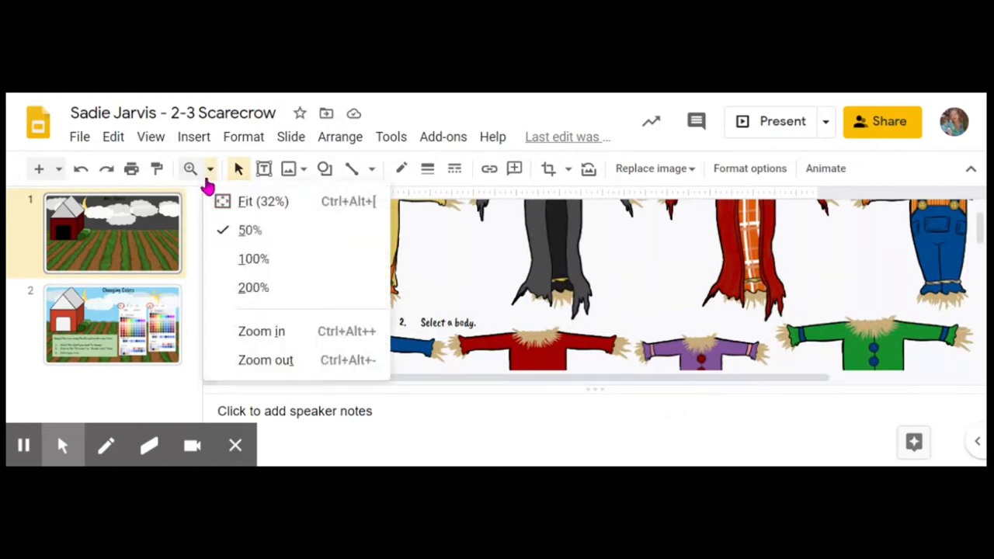
{"action": "left_click", "coordinate": [262, 202]}
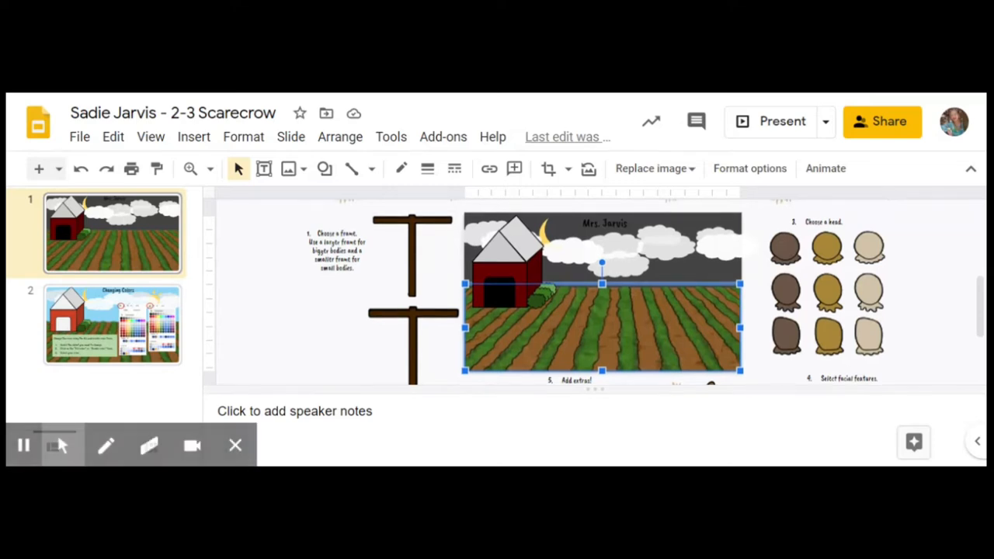
{"action": "mouse_move", "coordinate": [411, 312]}
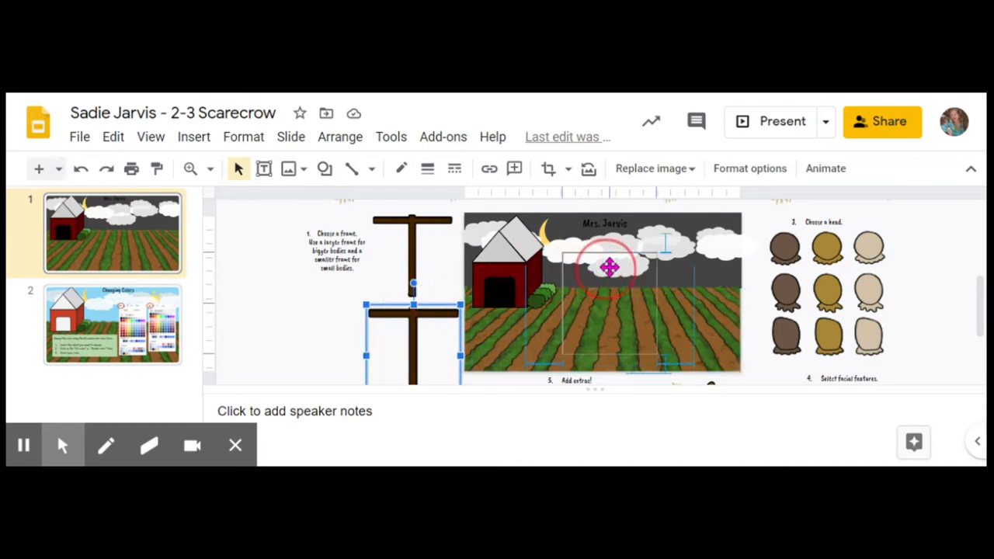
Step: Place wooden scarecrow posts in the farm field, one on the left side
{"action": "left_click_drag", "start_coordinate": [608, 267], "coordinate": [683, 264]}
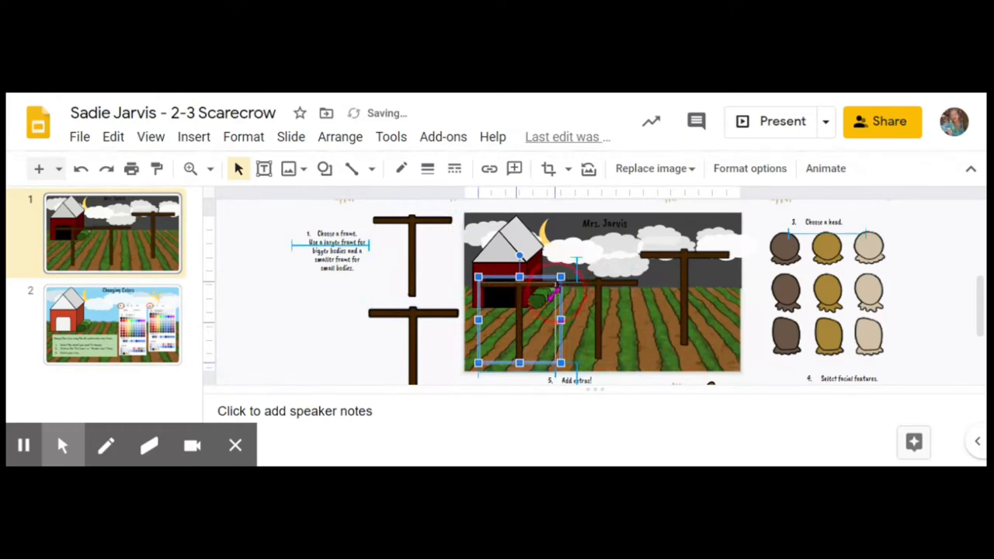
{"action": "left_click_drag", "start_coordinate": [521, 318], "coordinate": [513, 291]}
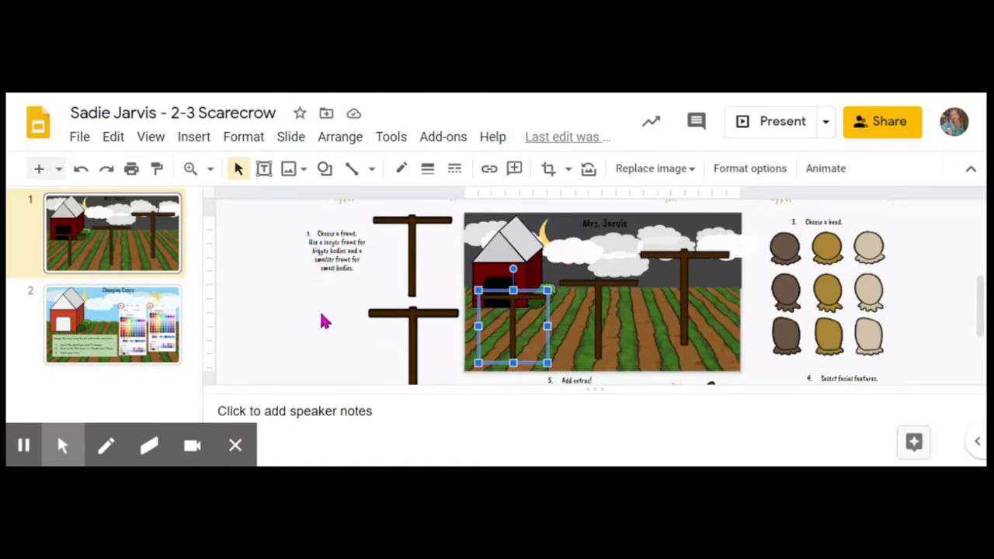
{"action": "mouse_move", "coordinate": [939, 322]}
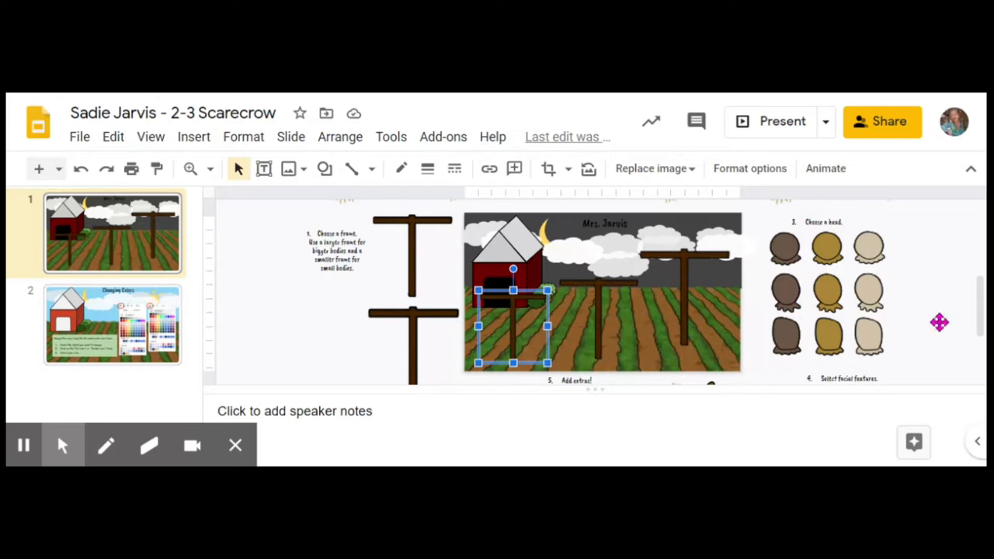
Step: Hang the rainbow-striped body on the middle post and resize it to fit
{"action": "scroll", "scroll_direction": "up", "scroll_amount": 3}
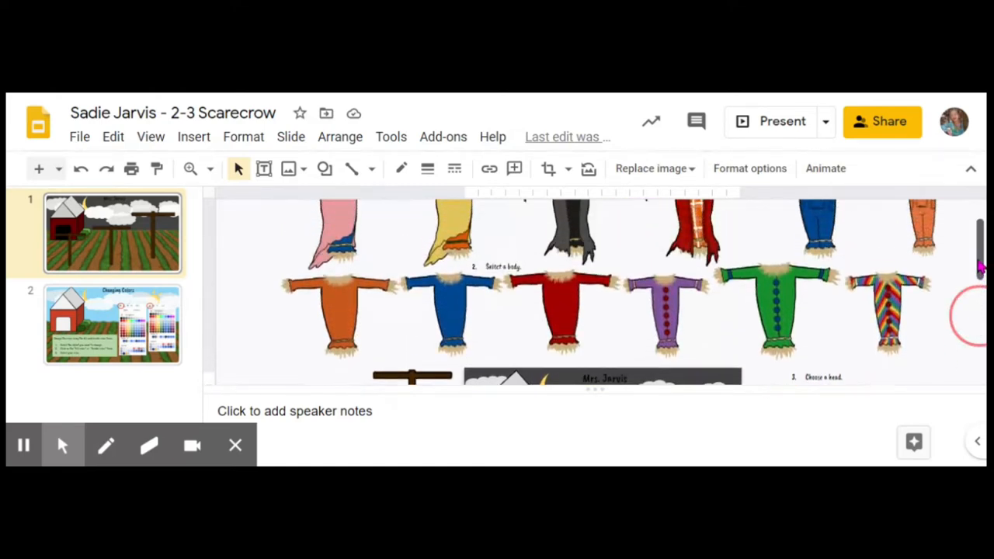
{"action": "scroll", "scroll_direction": "up", "scroll_amount": 3}
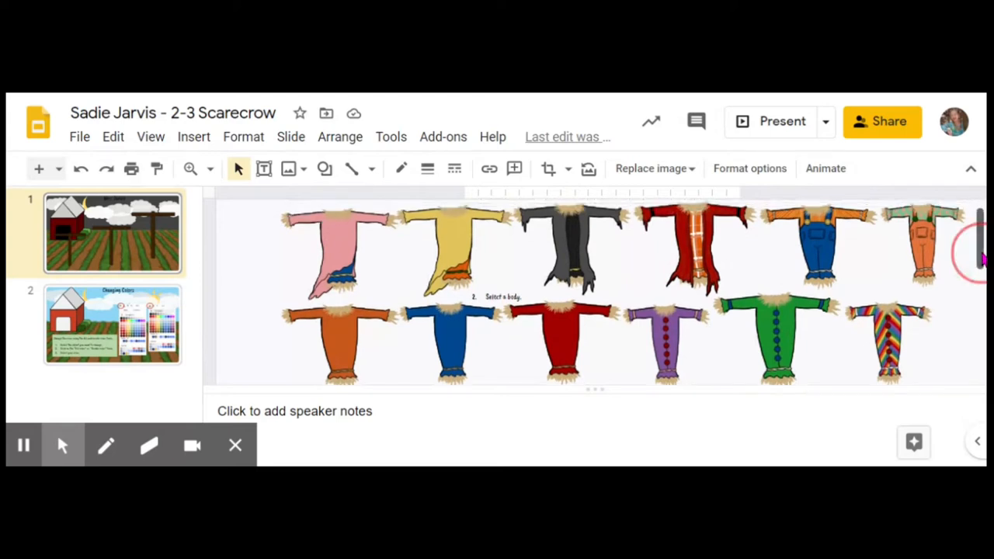
{"action": "scroll", "scroll_direction": "down", "scroll_amount": 3}
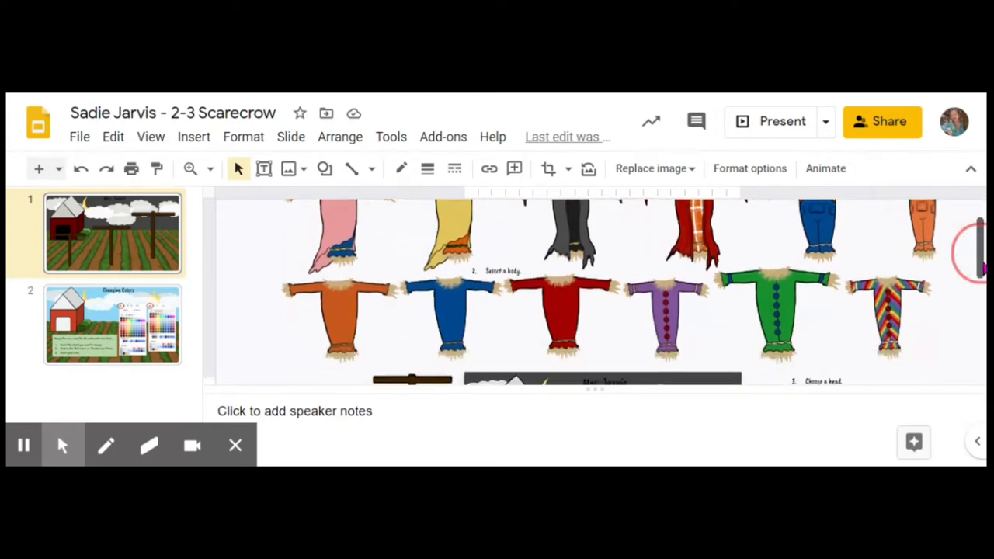
{"action": "scroll", "scroll_direction": "down", "scroll_amount": 3}
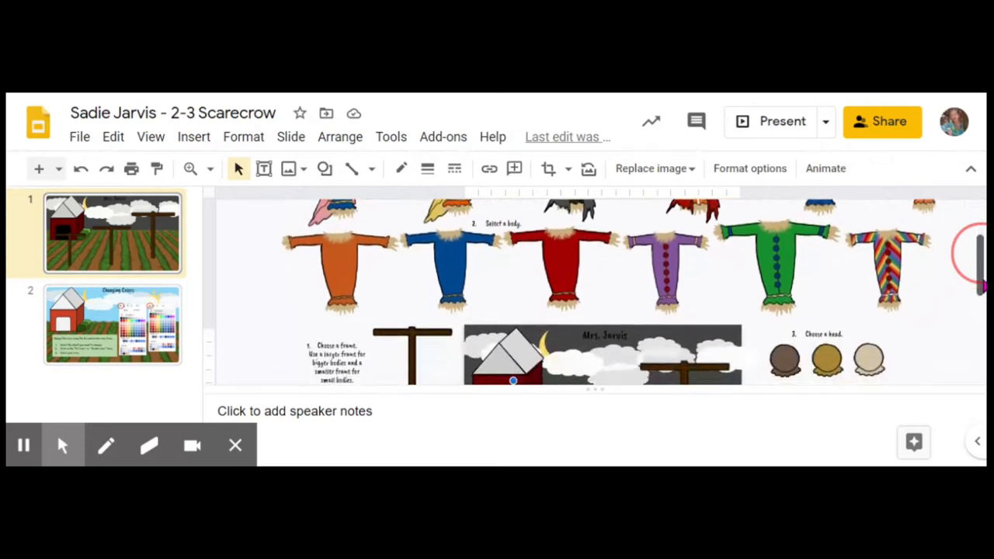
{"action": "left_click", "coordinate": [889, 261]}
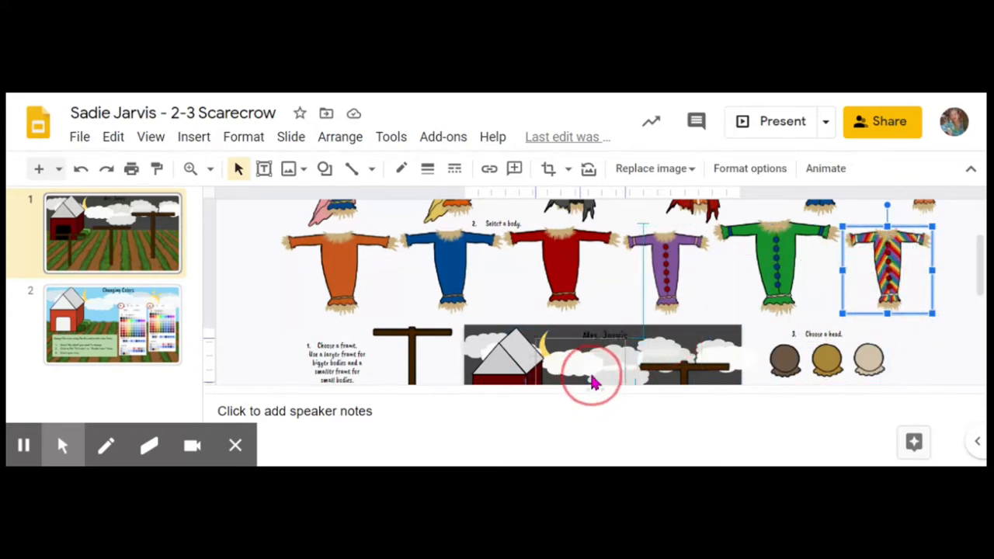
{"action": "left_click_drag", "start_coordinate": [885, 264], "coordinate": [582, 360]}
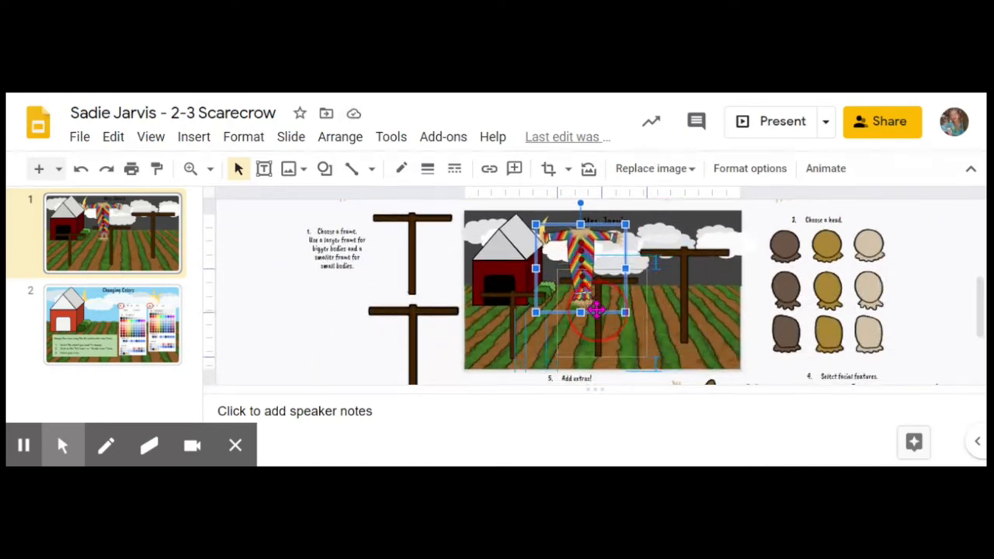
{"action": "left_click_drag", "start_coordinate": [598, 287], "coordinate": [602, 314]}
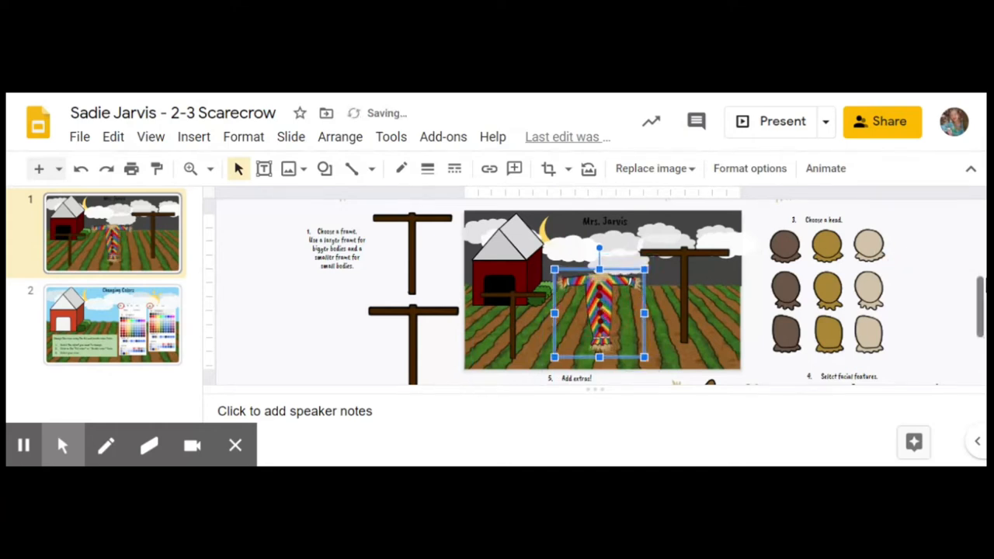
Step: Hang the purple scarecrow body on the right post
{"action": "scroll", "scroll_direction": "up", "scroll_amount": 3}
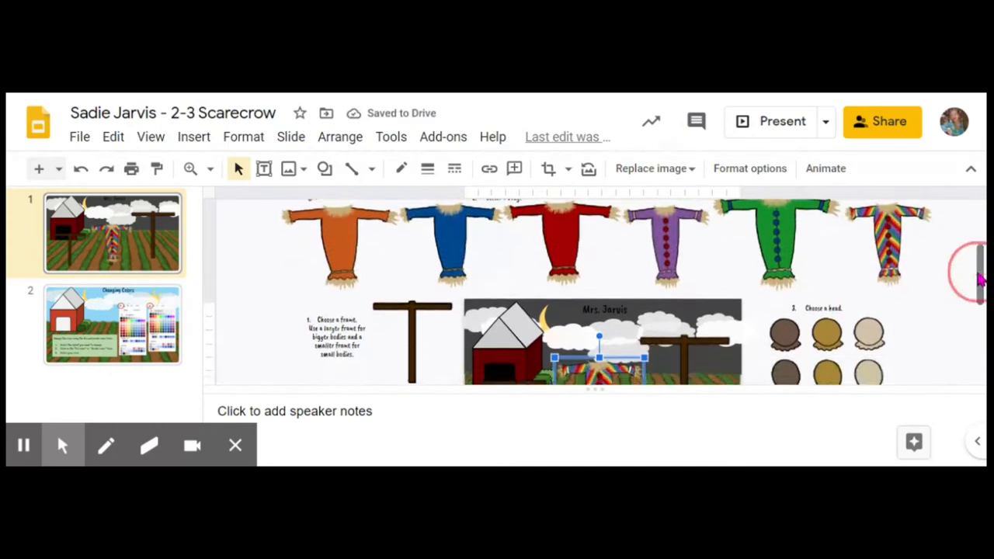
{"action": "left_click", "coordinate": [665, 245]}
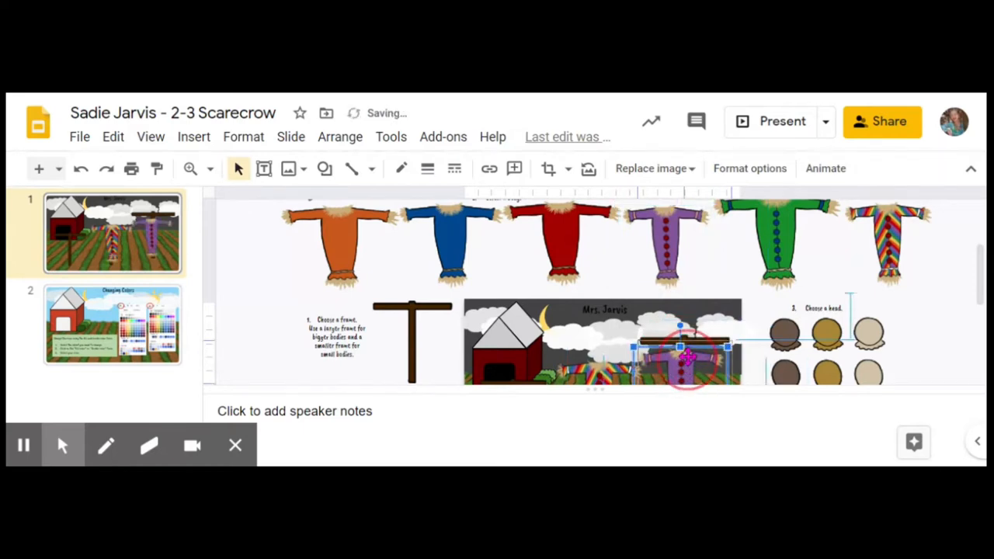
{"action": "left_click_drag", "start_coordinate": [686, 358], "coordinate": [683, 344]}
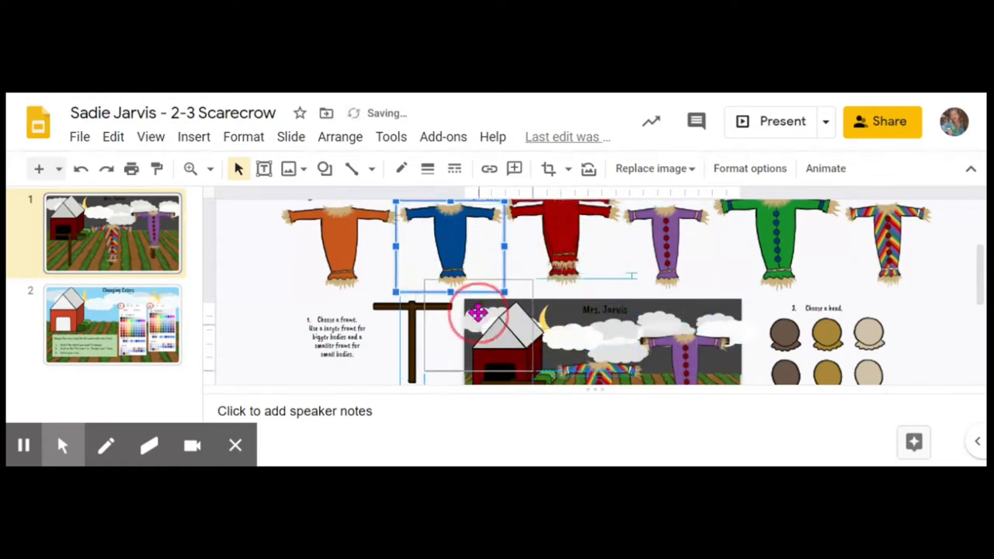
Step: Widen the purple scarecrow body on the right post
{"action": "scroll", "scroll_direction": "down", "scroll_amount": 3}
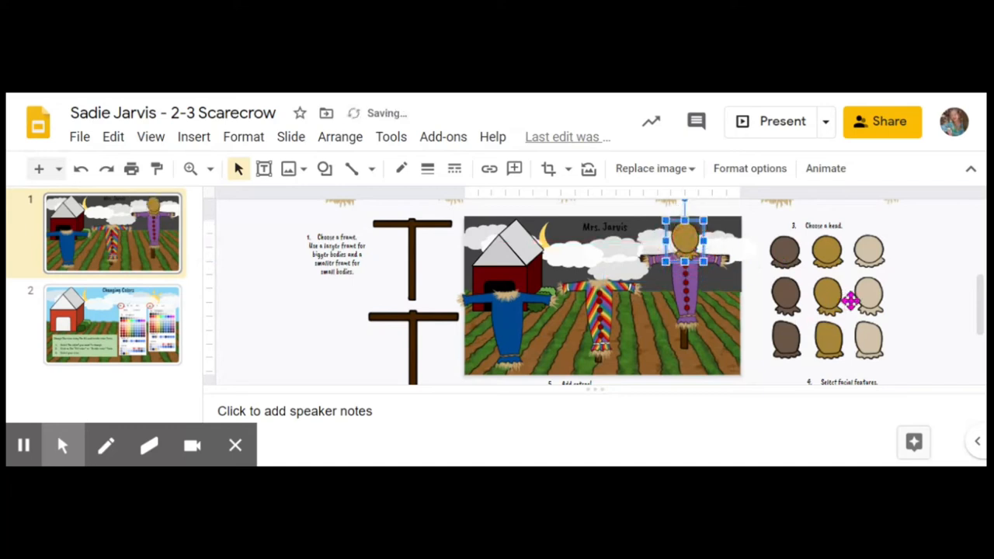
{"action": "left_click_drag", "start_coordinate": [686, 248], "coordinate": [603, 267]}
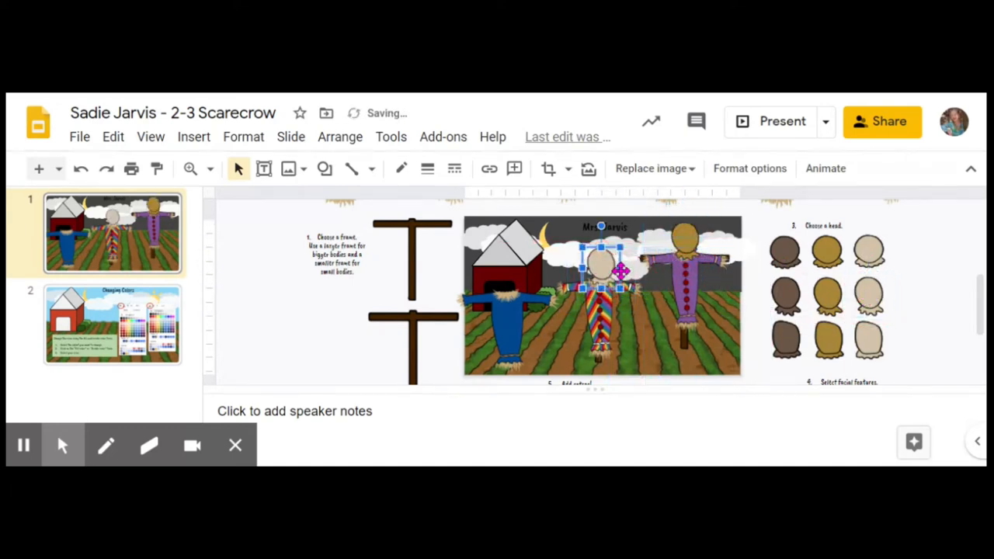
{"action": "left_click", "coordinate": [785, 292]}
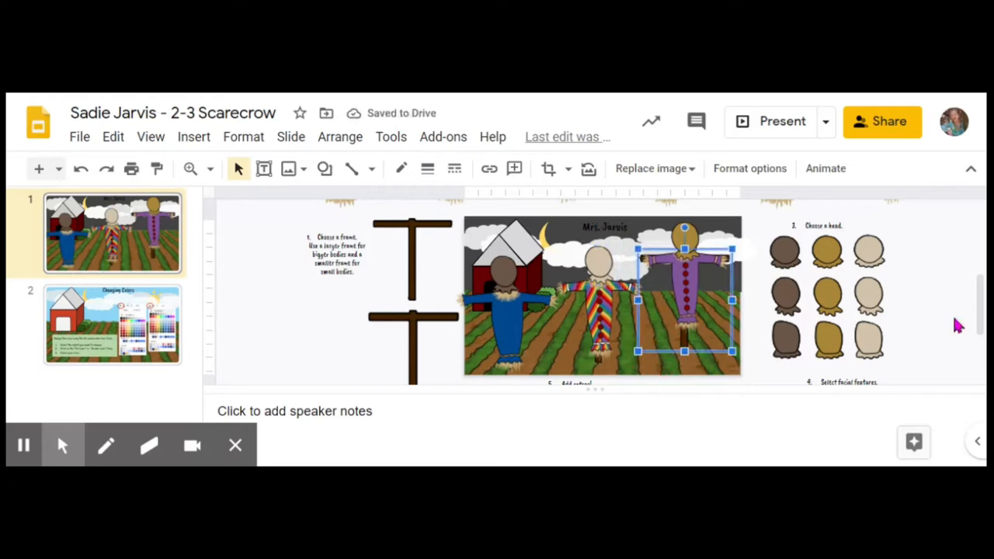
Step: Undo the last edit to the scarecrow slide
{"action": "scroll", "scroll_direction": "down", "scroll_amount": 3}
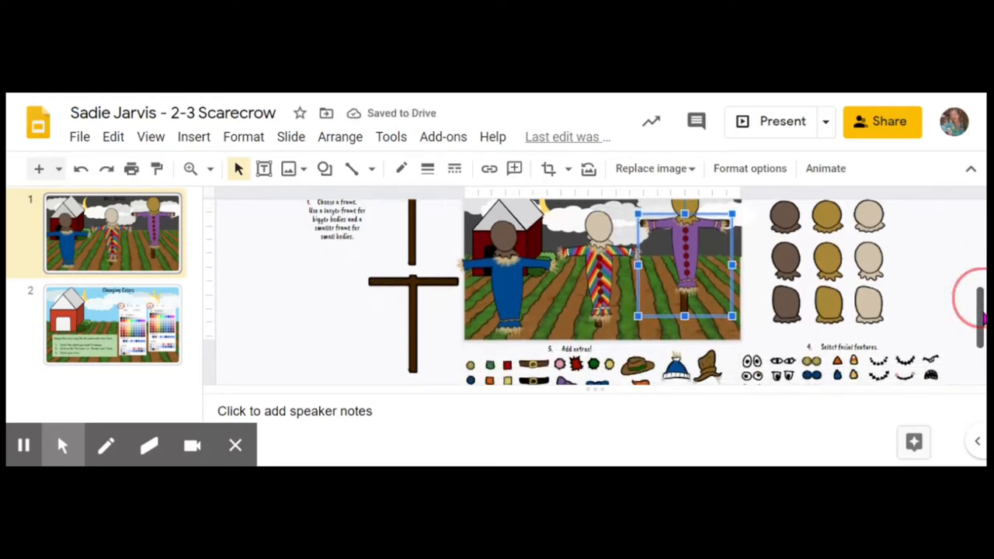
{"action": "scroll", "scroll_direction": "down", "scroll_amount": 3}
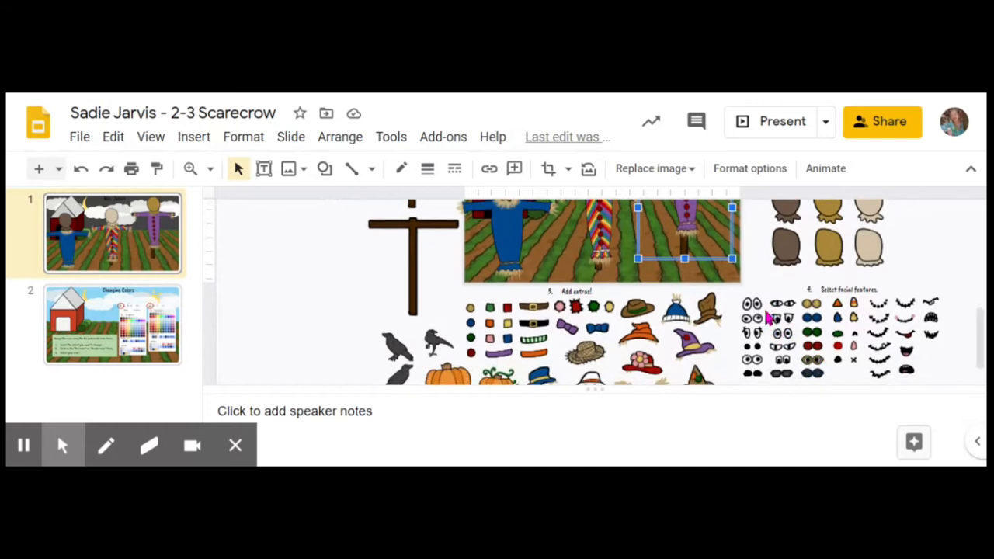
{"action": "left_click", "coordinate": [753, 307]}
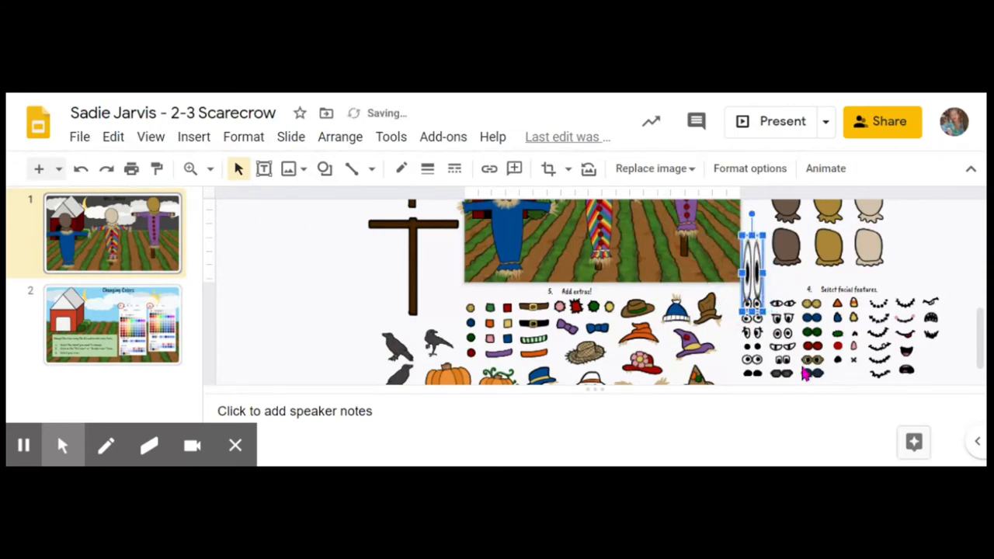
{"action": "mouse_move", "coordinate": [767, 273]}
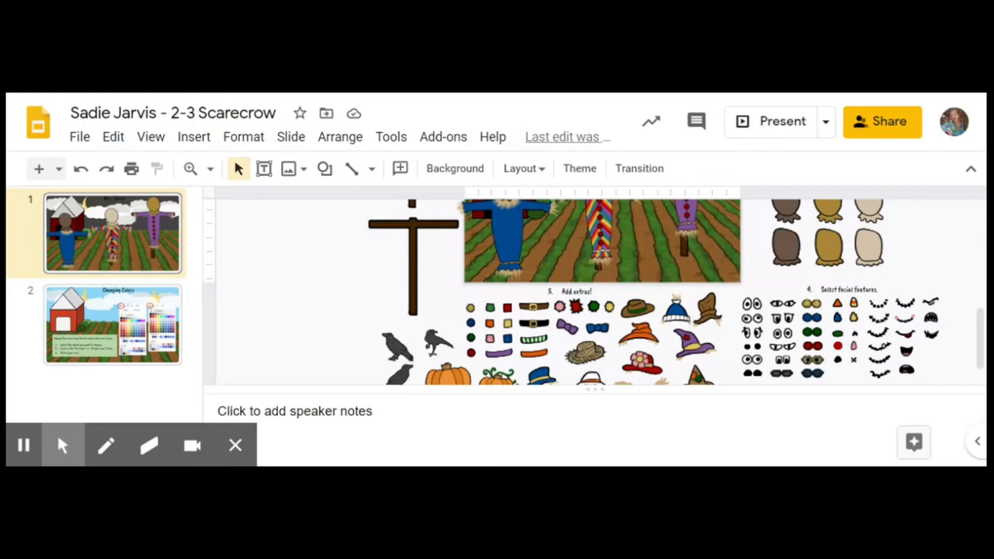
{"action": "mouse_move", "coordinate": [345, 180]}
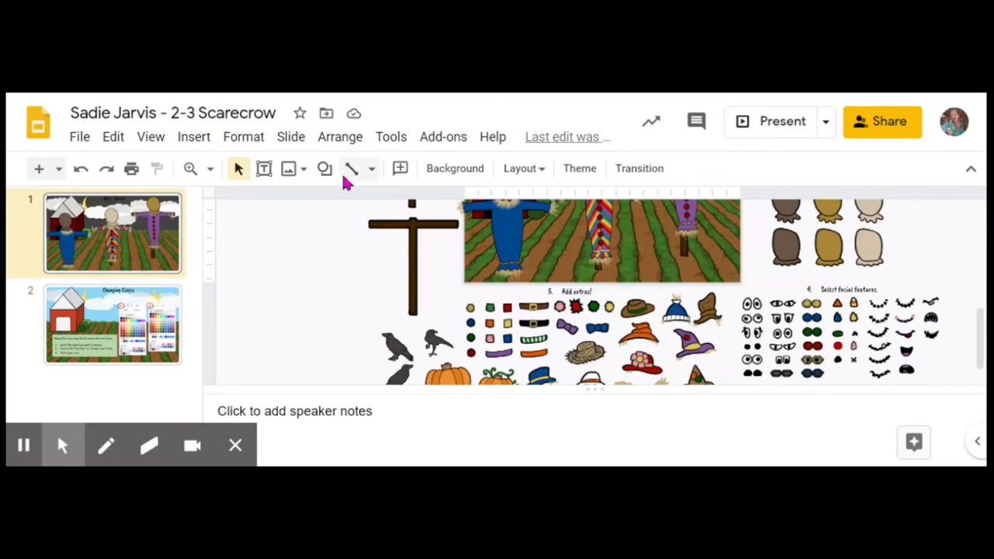
{"action": "mouse_move", "coordinate": [81, 167]}
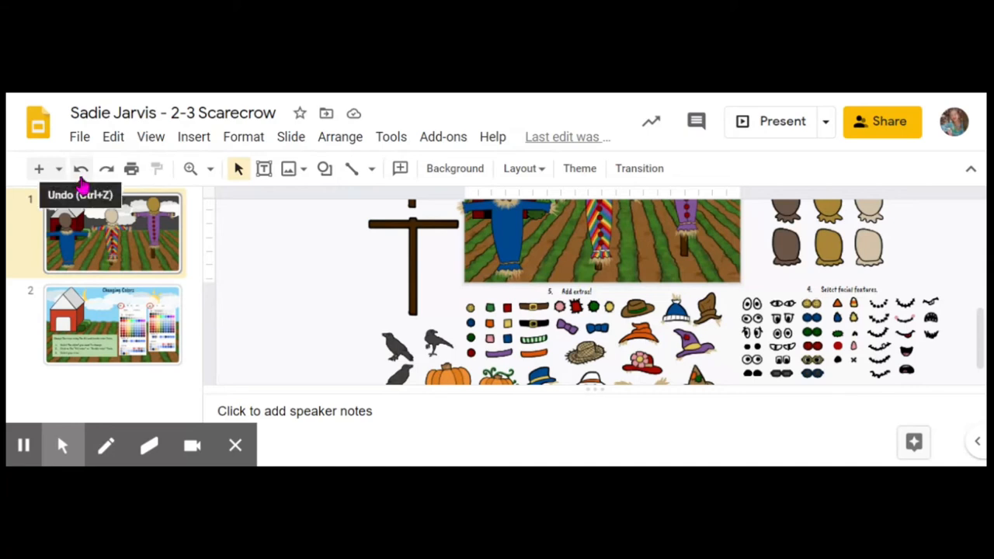
{"action": "left_click", "coordinate": [106, 167]}
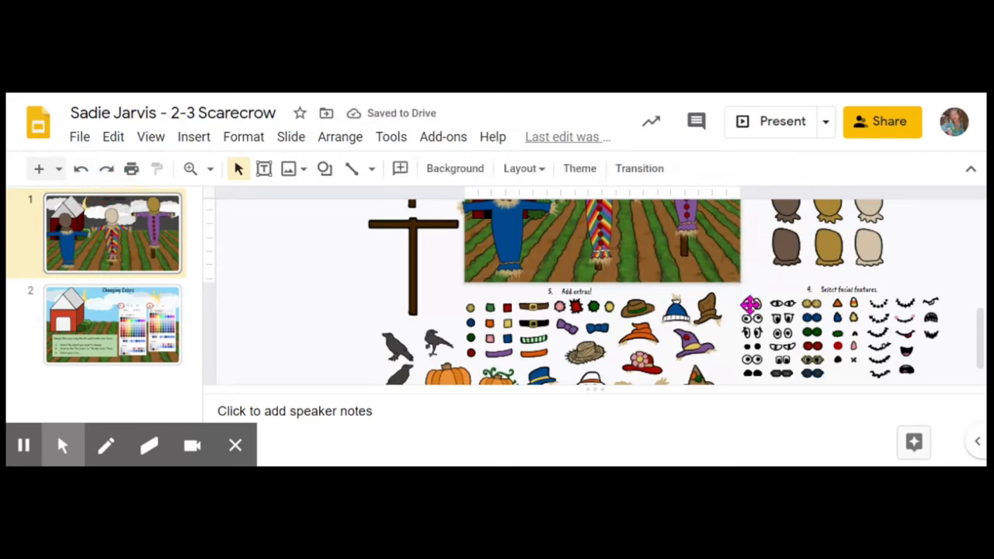
Step: Place a pair of eyes from the facial features on the middle scarecrow's face
{"action": "left_click", "coordinate": [751, 304]}
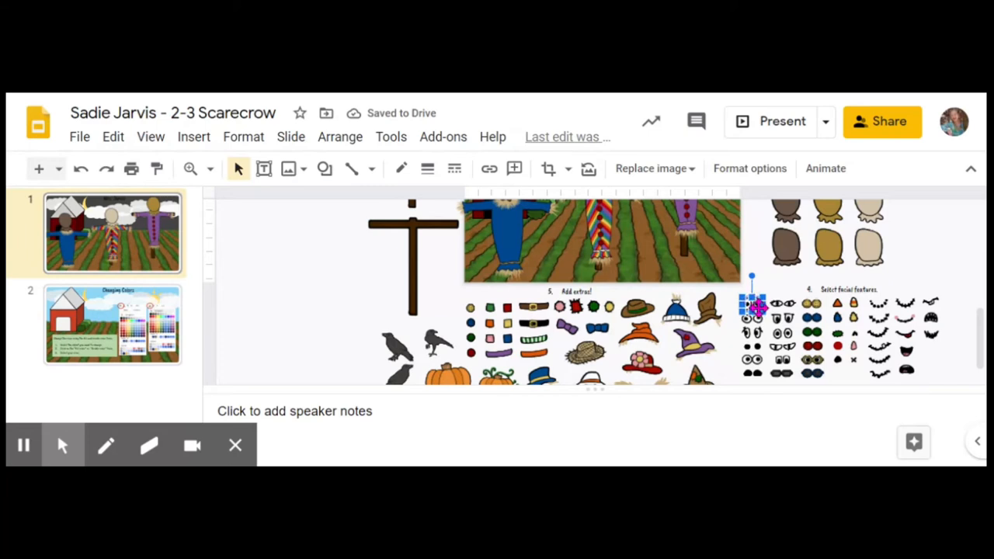
{"action": "left_click_drag", "start_coordinate": [753, 304], "coordinate": [634, 236]}
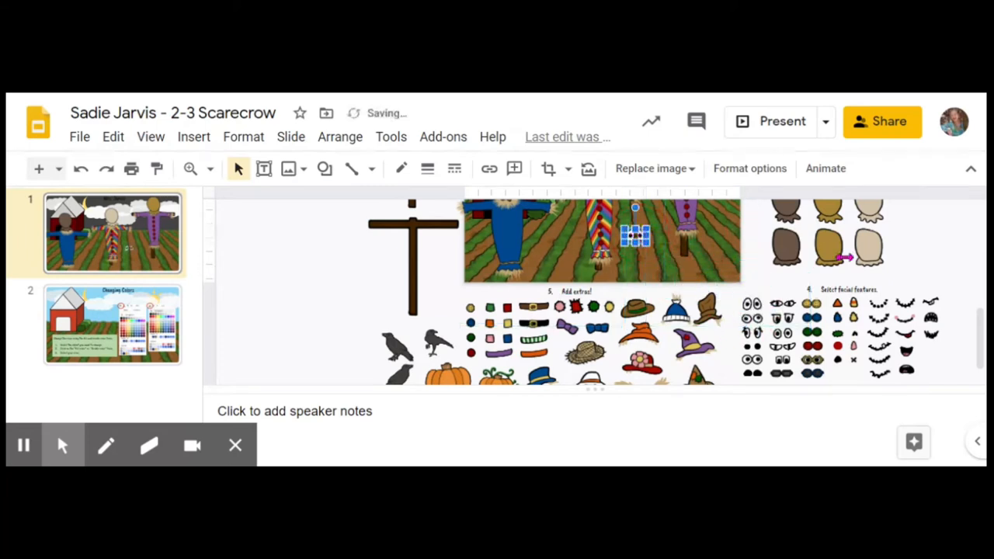
{"action": "scroll", "scroll_direction": "up", "scroll_amount": 3}
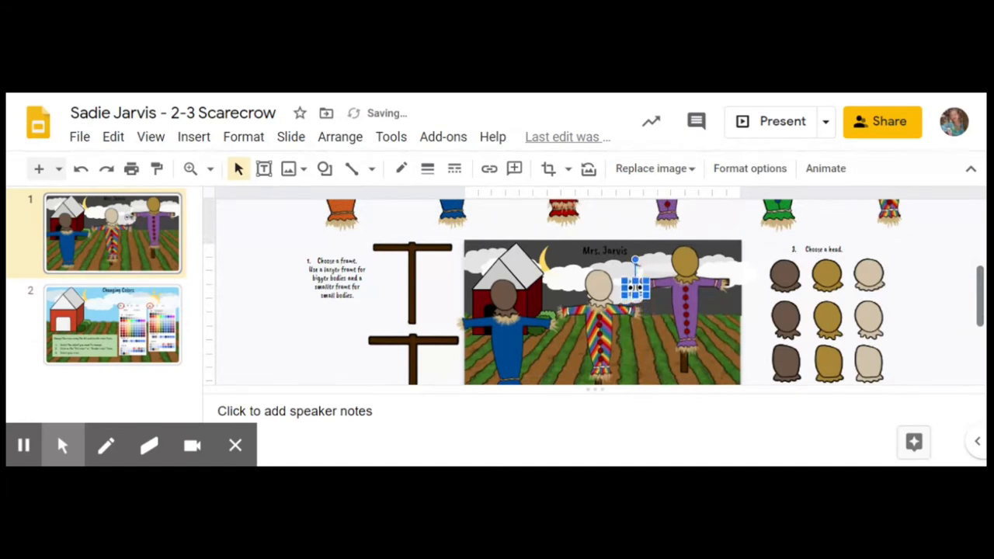
{"action": "left_click_drag", "start_coordinate": [635, 282], "coordinate": [618, 280]}
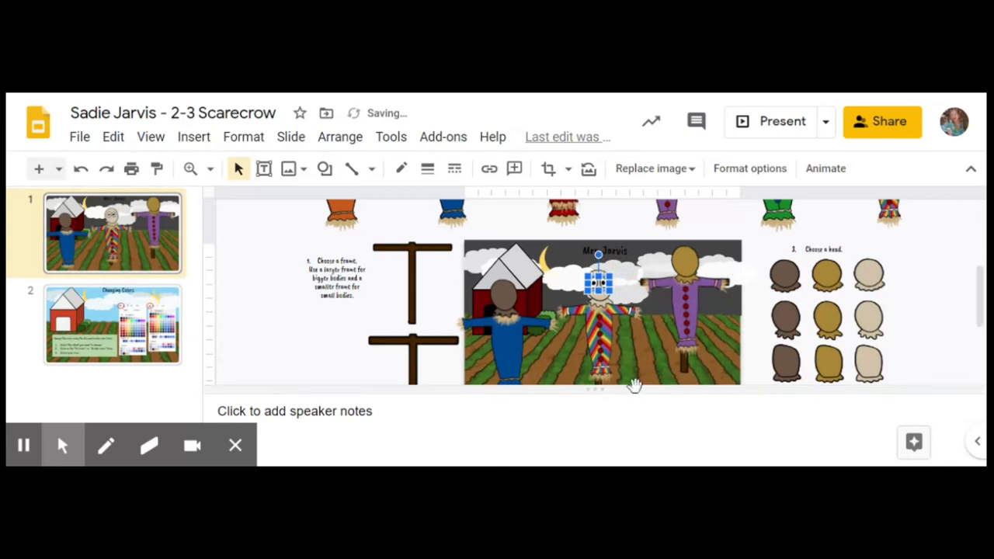
Step: Select the purple scarecrow and pick another facial feature for it
{"action": "left_click", "coordinate": [683, 311]}
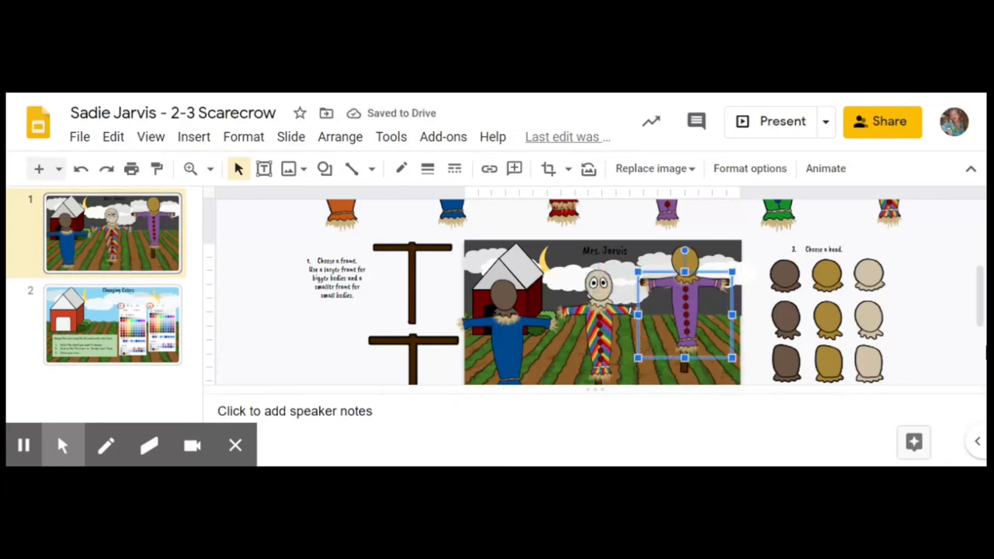
{"action": "scroll", "scroll_direction": "down", "scroll_amount": 3}
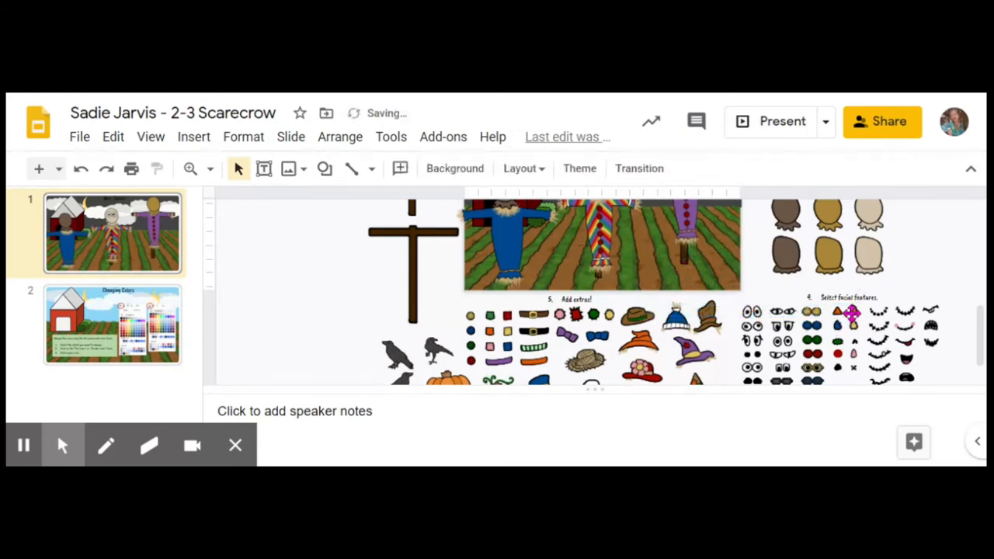
{"action": "left_click", "coordinate": [852, 314]}
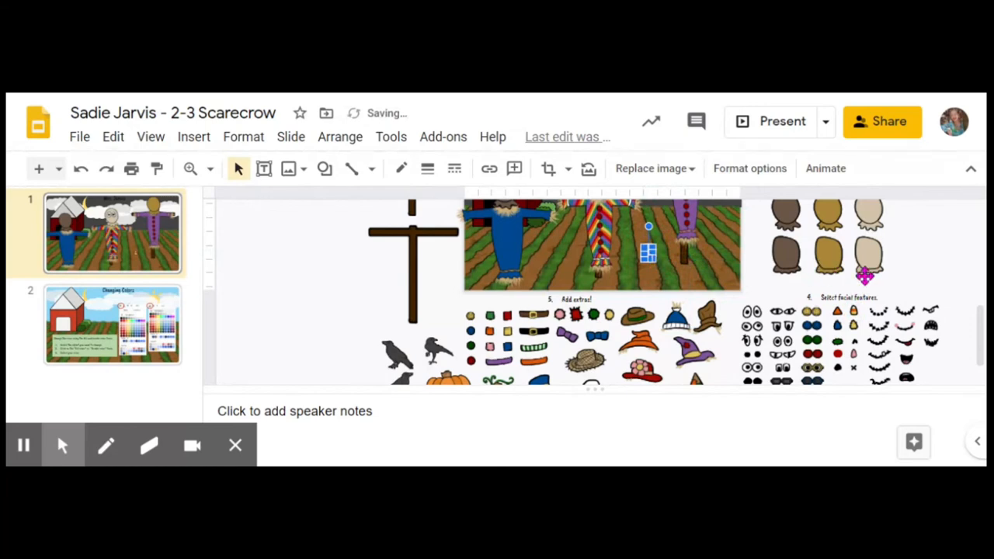
Step: Place the pink bow feature on the middle scarecrow's face, then select the purple scarecrow
{"action": "scroll", "scroll_direction": "up", "scroll_amount": 3}
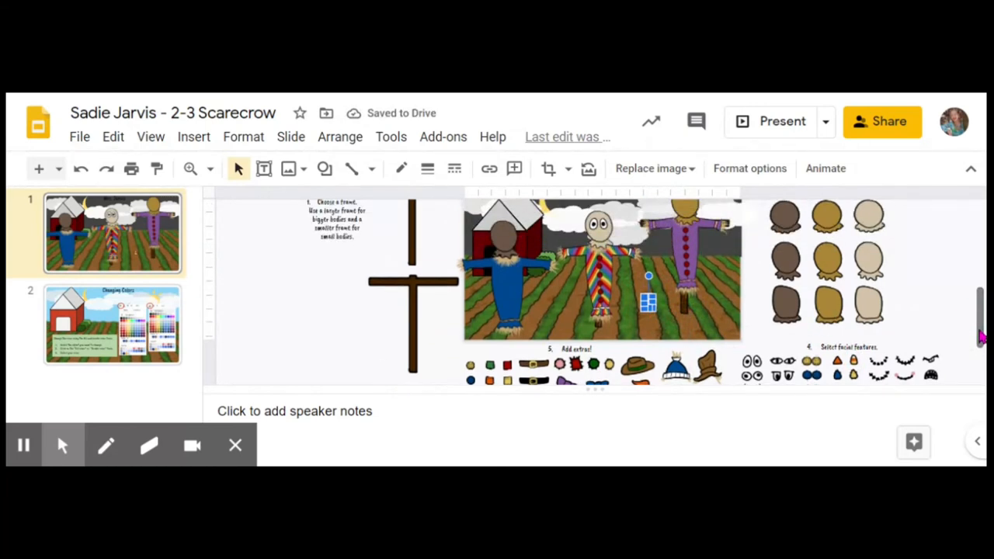
{"action": "left_click_drag", "start_coordinate": [649, 303], "coordinate": [649, 248]}
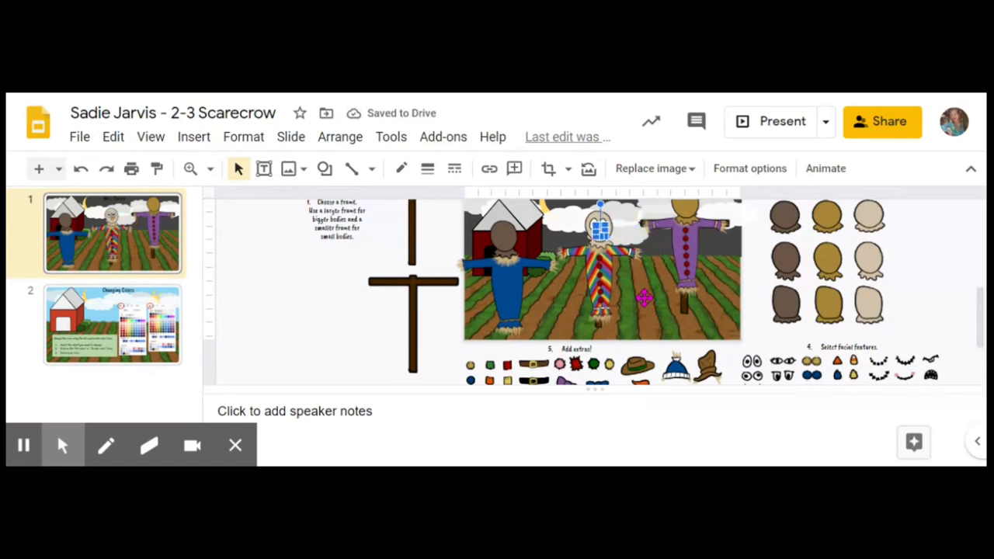
{"action": "left_click", "coordinate": [684, 257]}
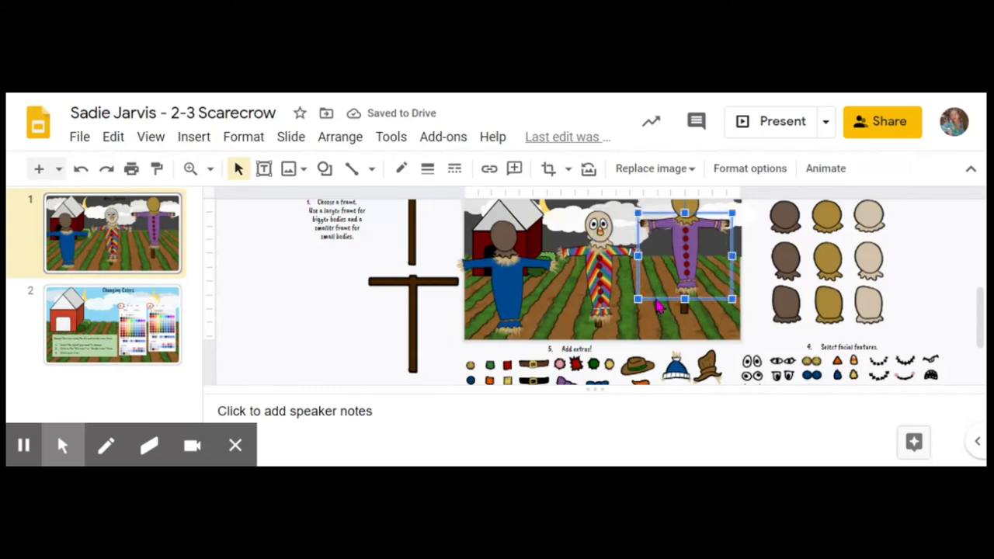
{"action": "scroll", "scroll_direction": "down", "scroll_amount": 3}
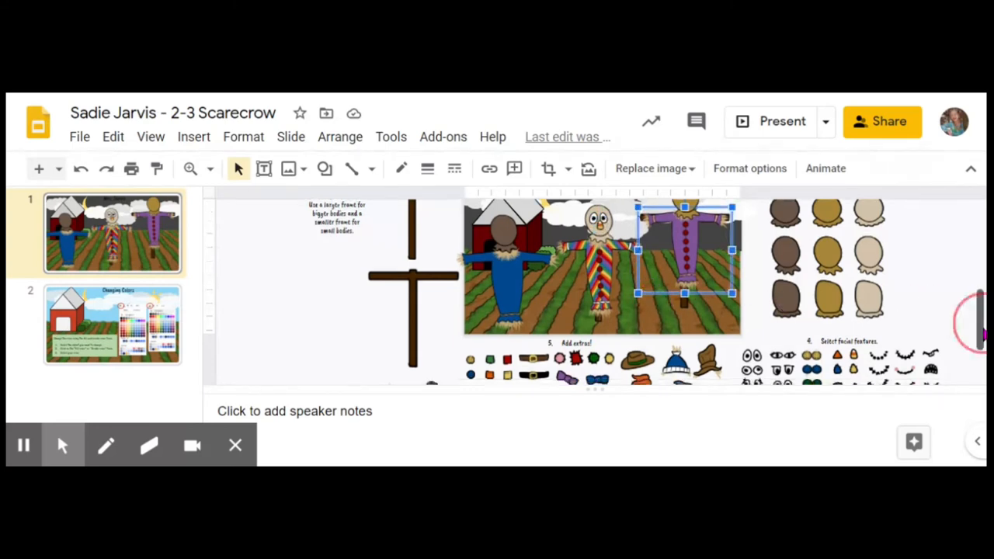
{"action": "scroll", "scroll_direction": "down", "scroll_amount": 3}
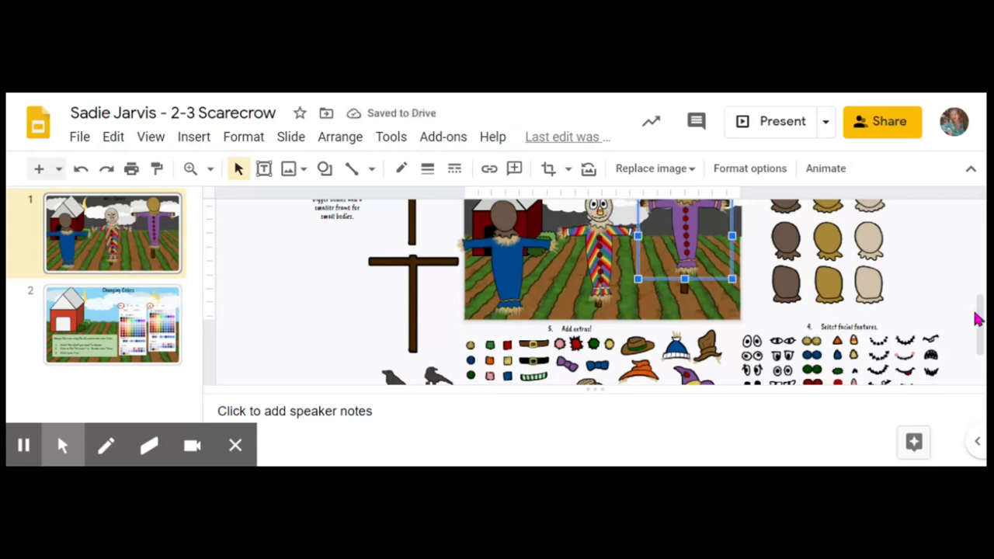
Step: Position the straw hair from the extras atop the middle scarecrow's head
{"action": "scroll", "scroll_direction": "up", "scroll_amount": 3}
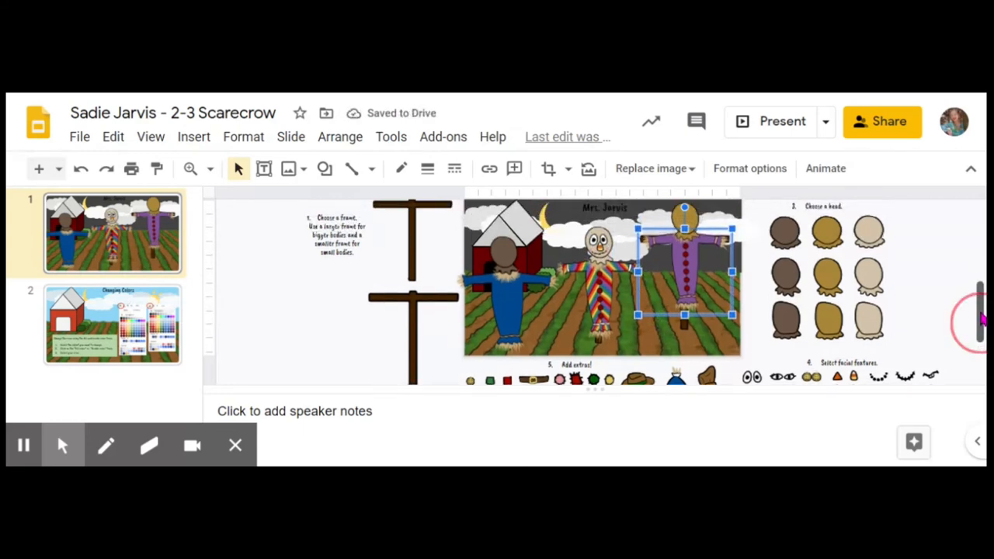
{"action": "scroll", "scroll_direction": "down", "scroll_amount": 3}
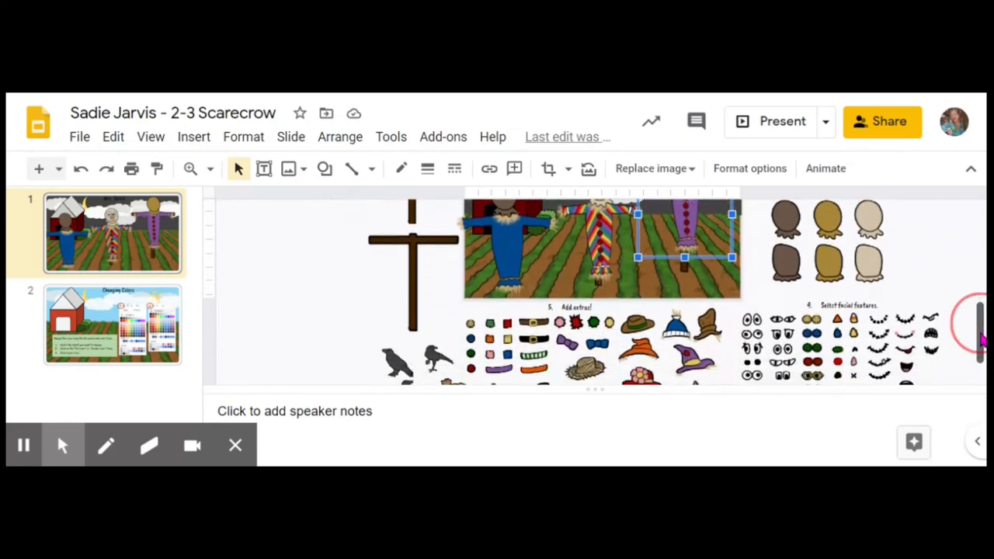
{"action": "scroll", "scroll_direction": "down", "scroll_amount": 3}
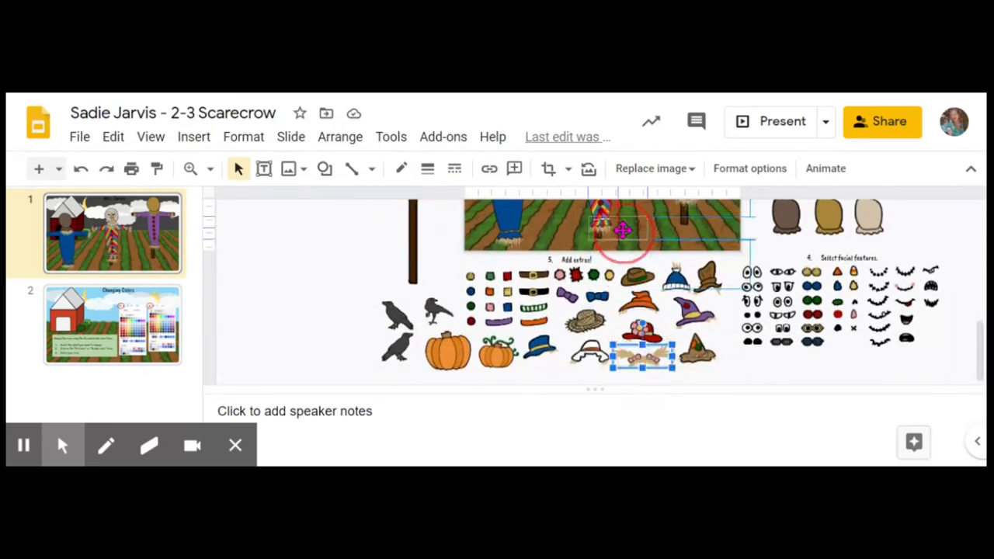
{"action": "left_click_drag", "start_coordinate": [644, 349], "coordinate": [621, 230]}
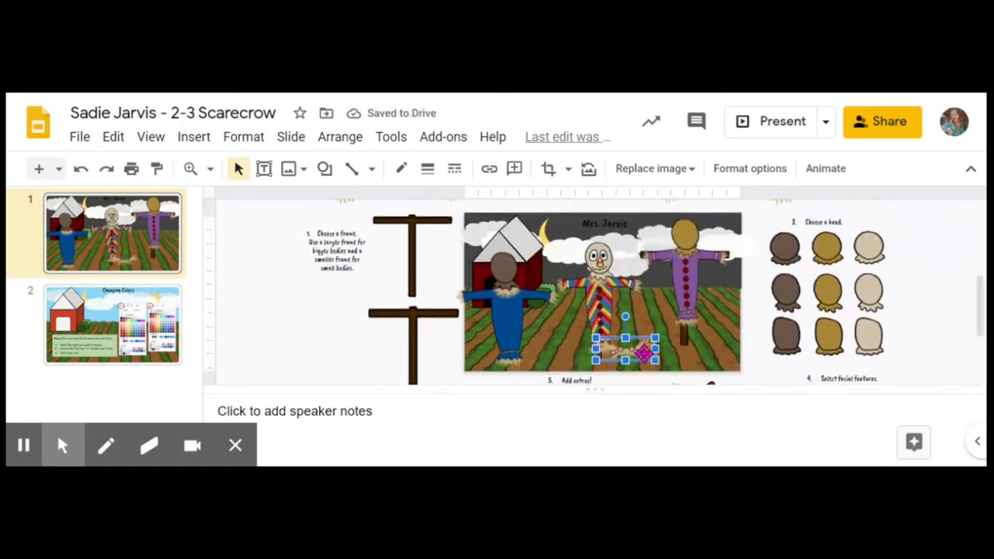
{"action": "left_click_drag", "start_coordinate": [629, 354], "coordinate": [588, 241]}
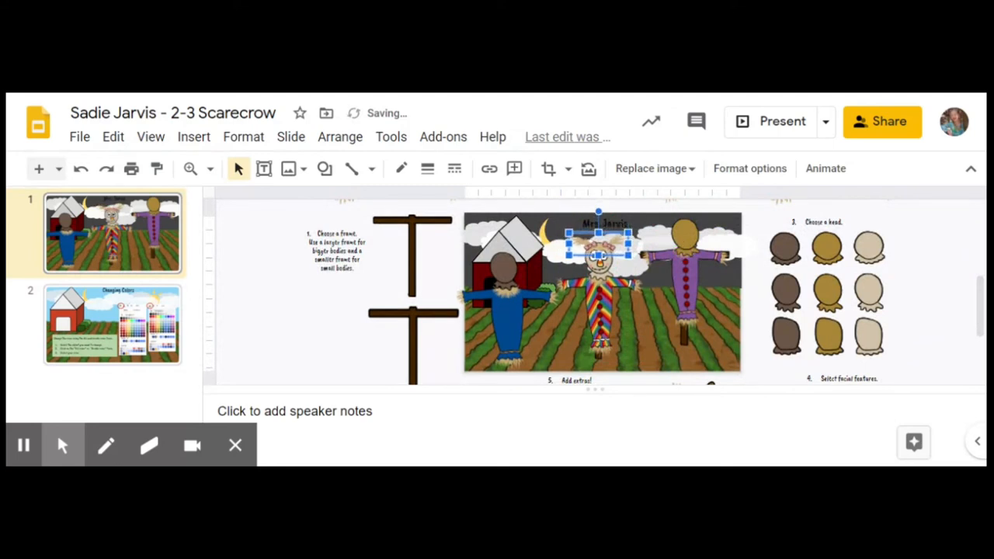
{"action": "scroll", "scroll_direction": "down", "scroll_amount": 3}
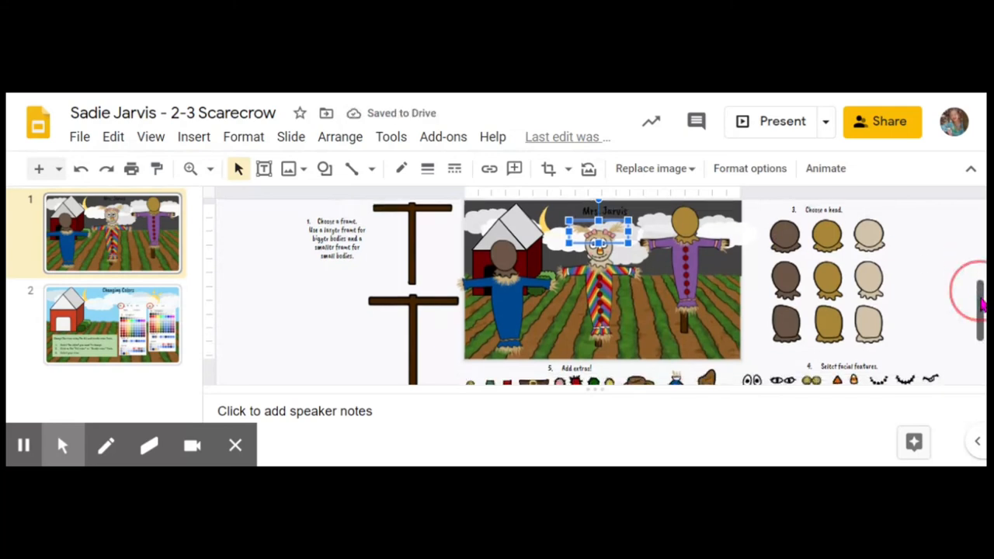
{"action": "scroll", "scroll_direction": "down", "scroll_amount": 3}
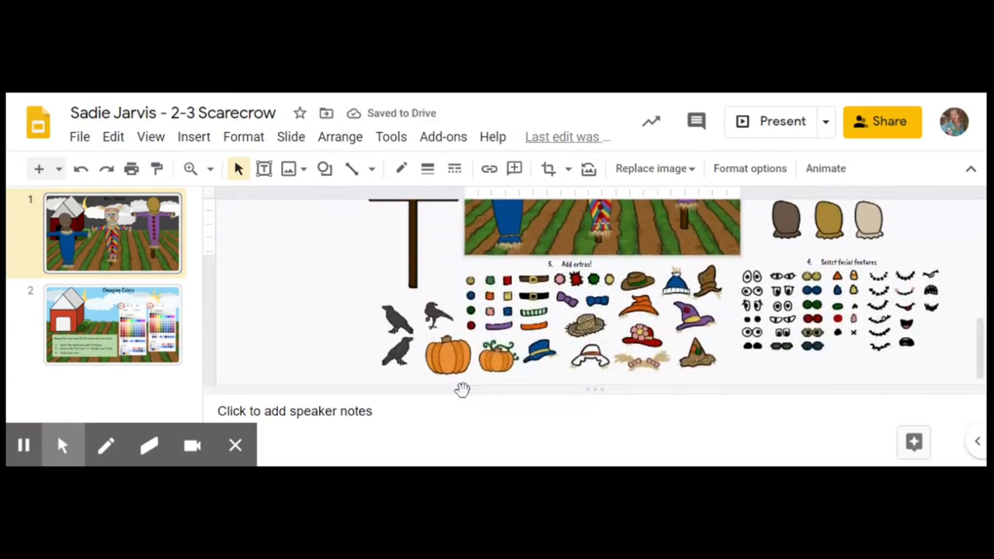
Step: Move the large, small and additional pumpkins into the field, one beside the purple scarecrow
{"action": "left_click", "coordinate": [447, 354]}
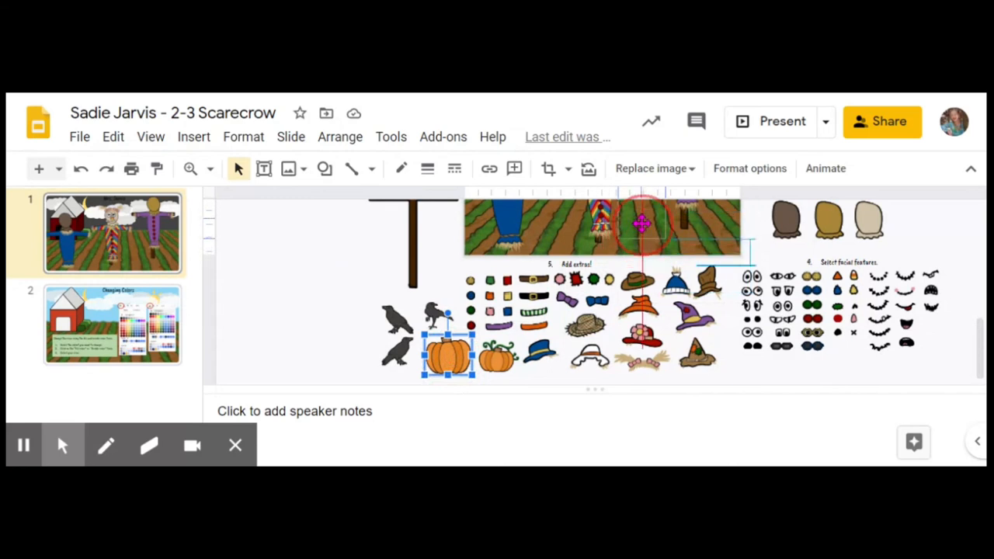
{"action": "left_click_drag", "start_coordinate": [447, 353], "coordinate": [639, 225]}
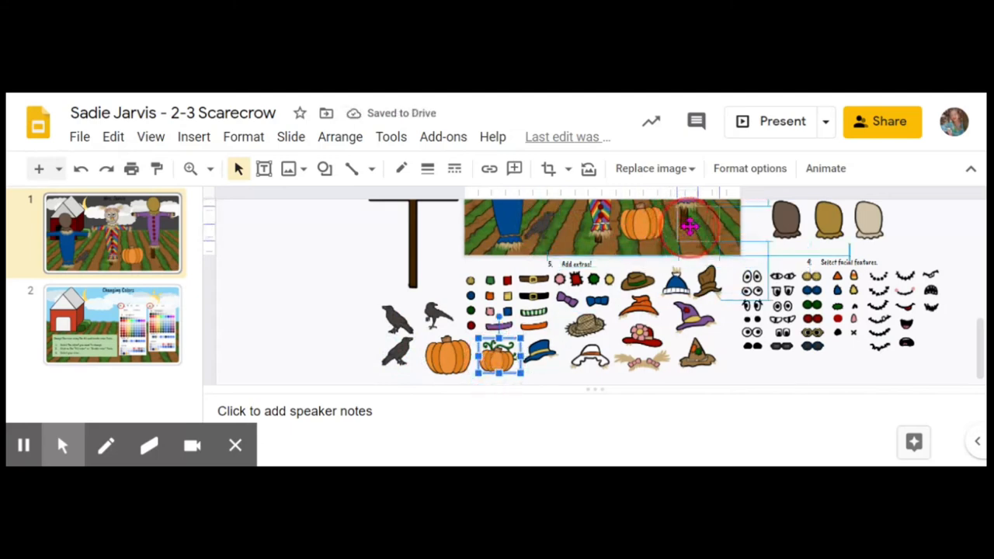
{"action": "left_click_drag", "start_coordinate": [686, 225], "coordinate": [484, 220]}
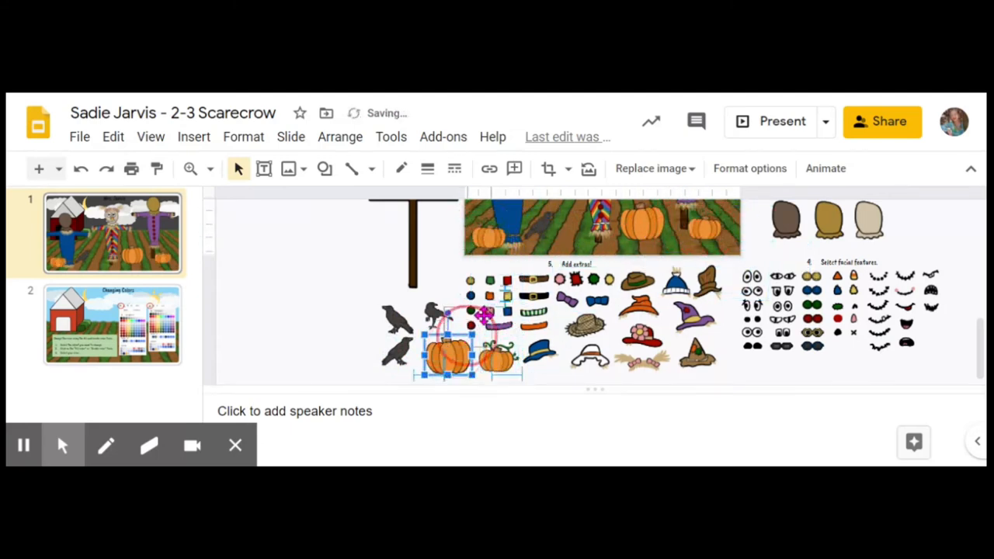
{"action": "left_click_drag", "start_coordinate": [447, 354], "coordinate": [574, 225]}
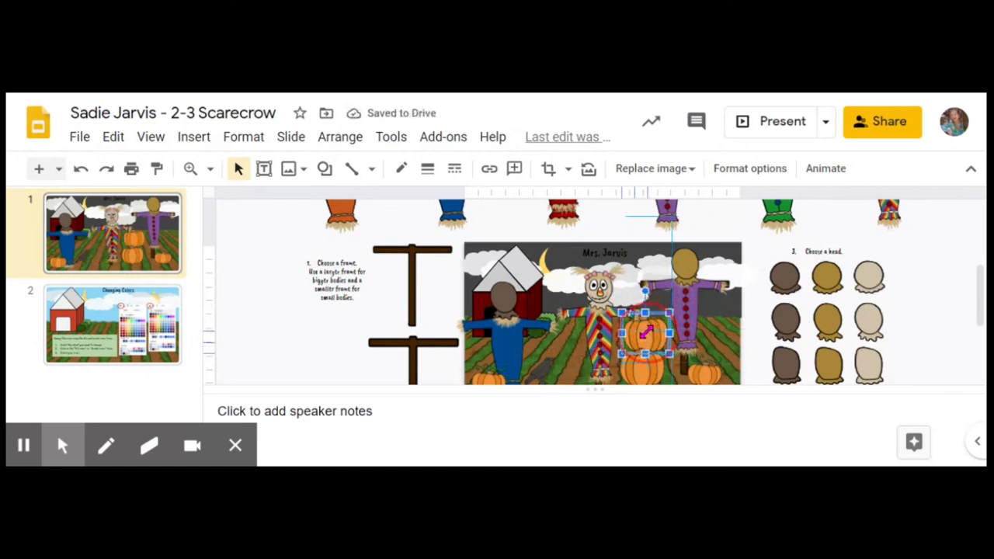
{"action": "left_click_drag", "start_coordinate": [645, 334], "coordinate": [633, 345]}
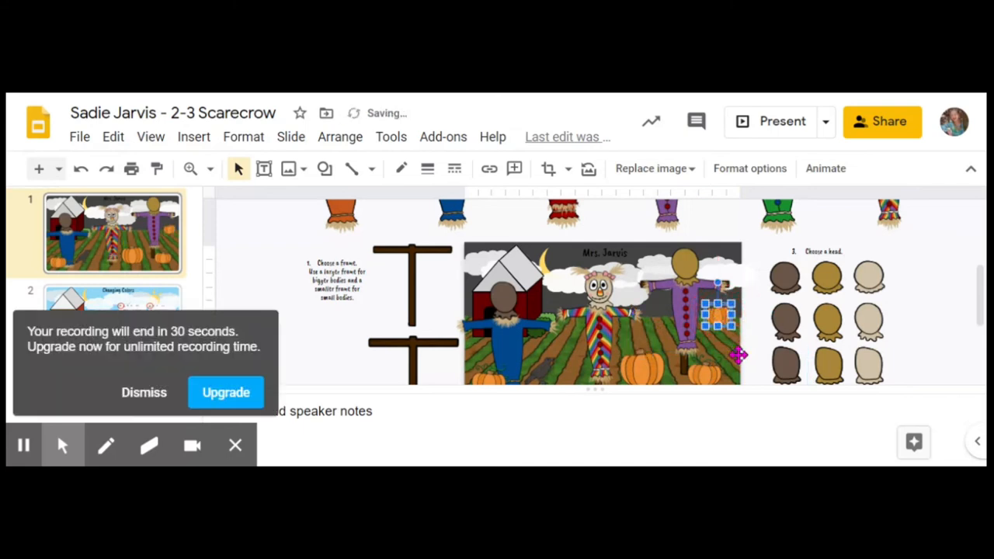
{"action": "left_click", "coordinate": [683, 311]}
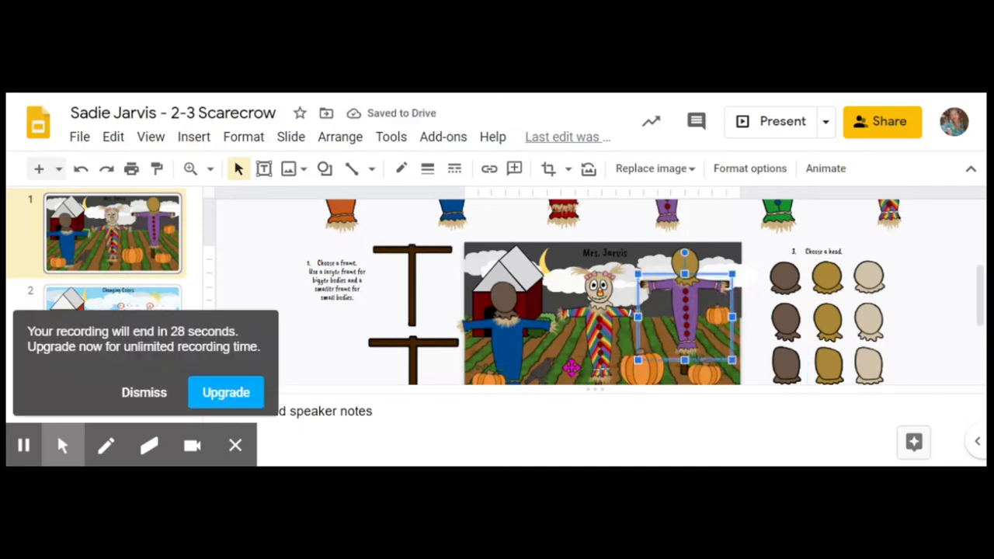
{"action": "mouse_move", "coordinate": [441, 351]}
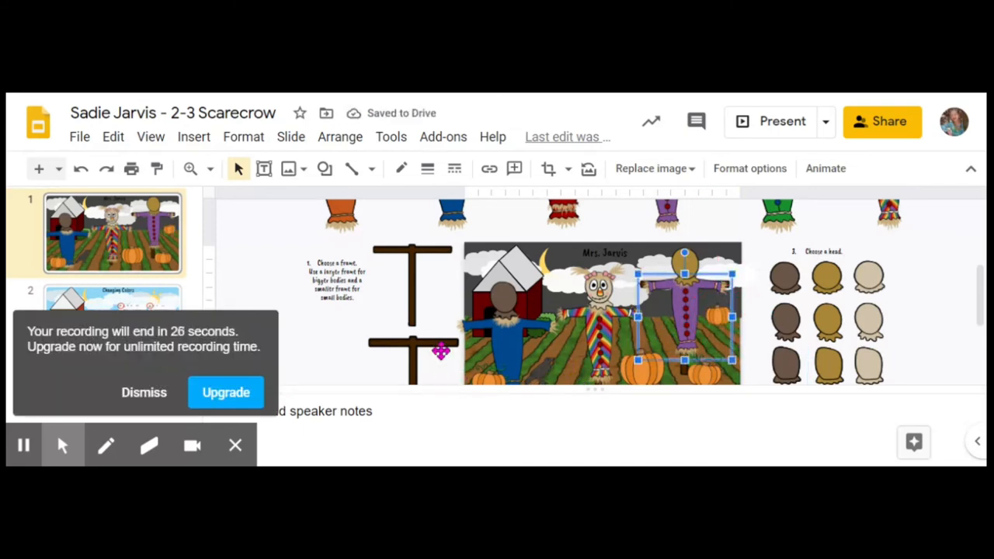
{"action": "scroll", "scroll_direction": "down", "scroll_amount": 3}
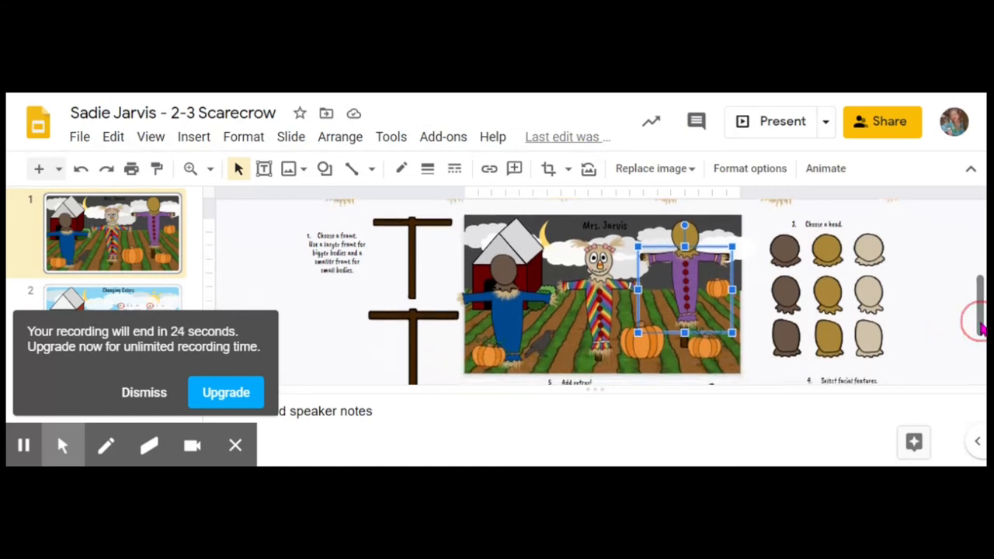
{"action": "left_click", "coordinate": [357, 401]}
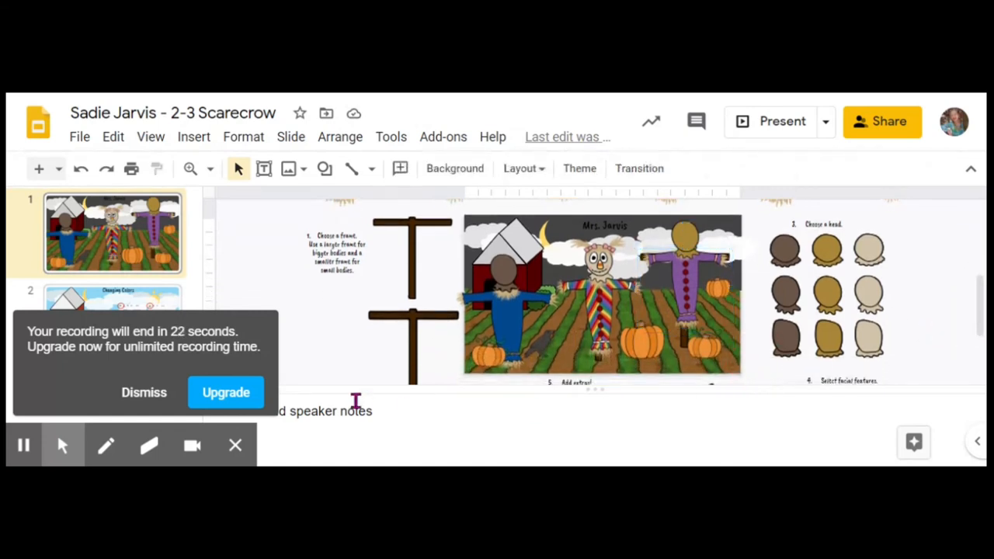